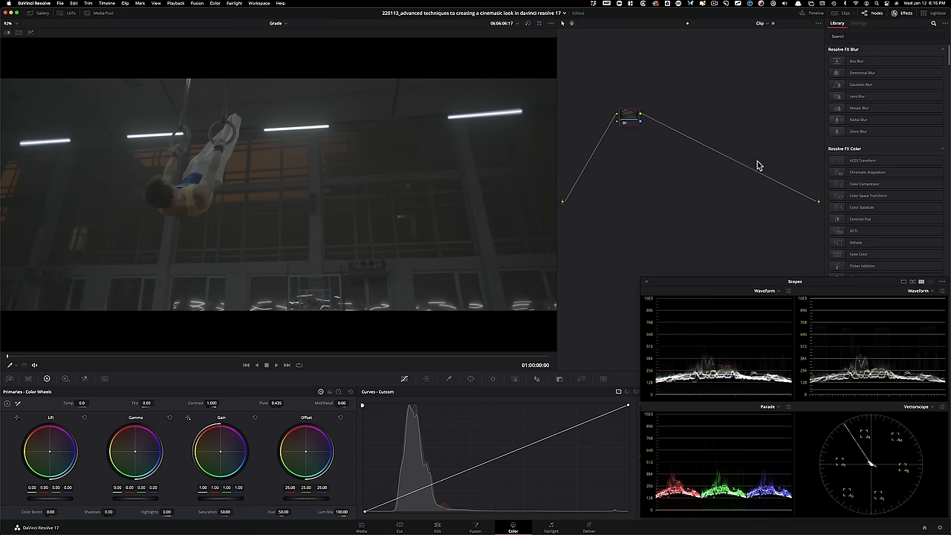
pyautogui.moveTo(626, 122)
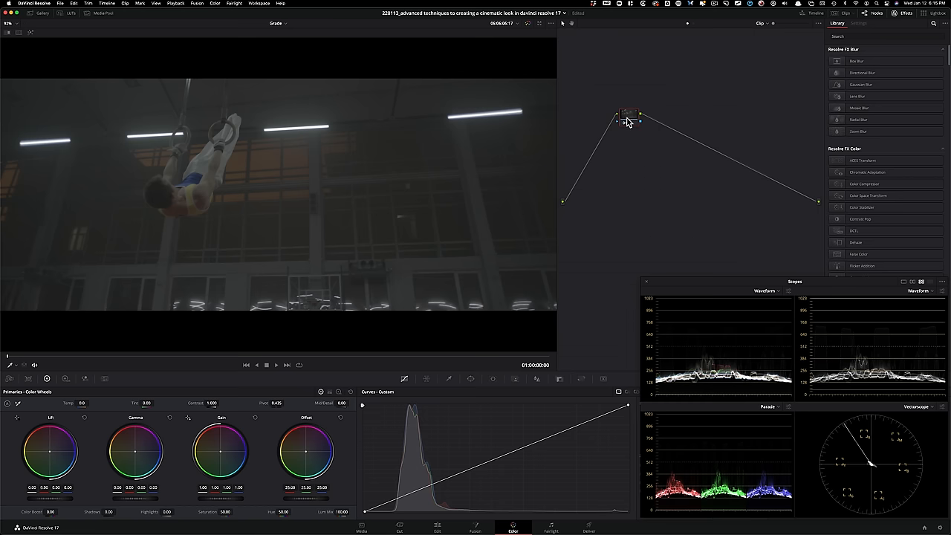
# - Drag node 01 left and lower, closer to the source input
pyautogui.moveTo(628, 121); pyautogui.dragTo(595, 137)
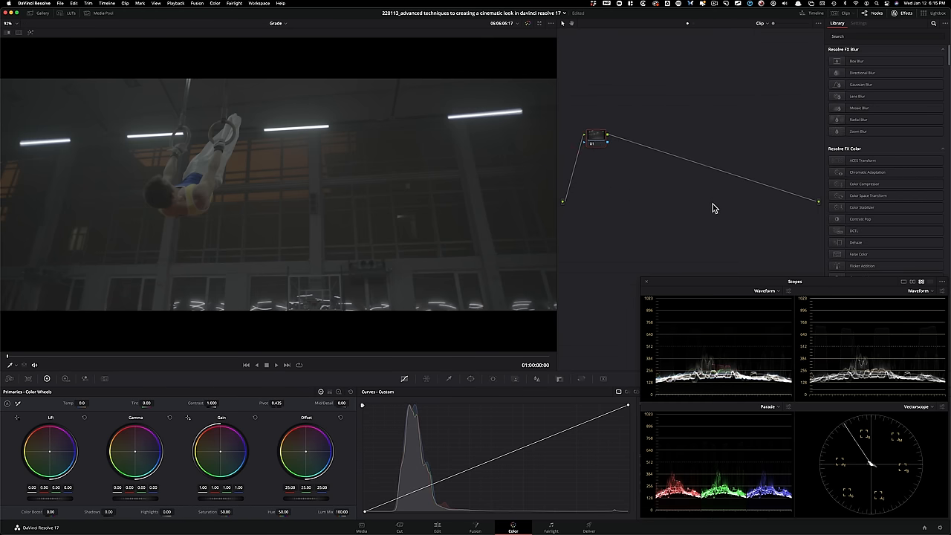
pyautogui.moveTo(731, 205)
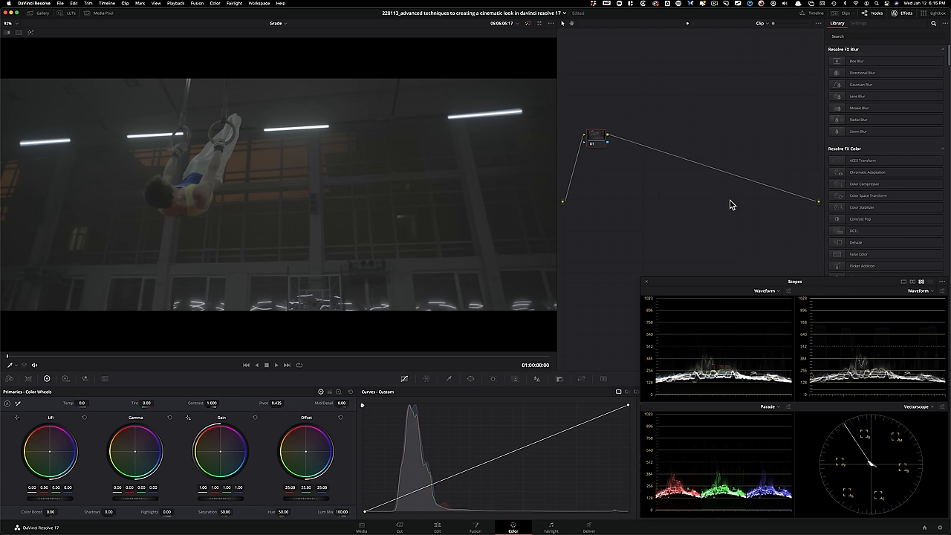
pyautogui.moveTo(728, 207)
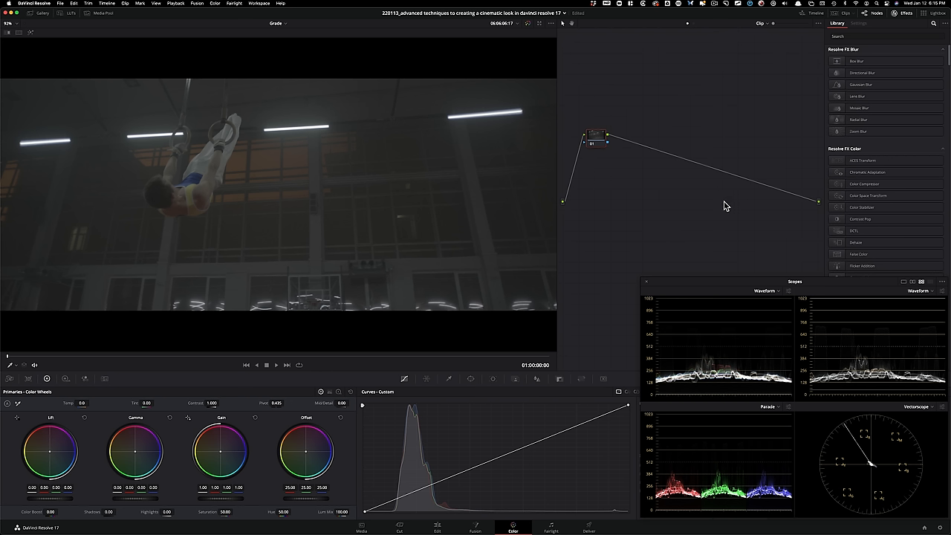
pyautogui.moveTo(714, 211)
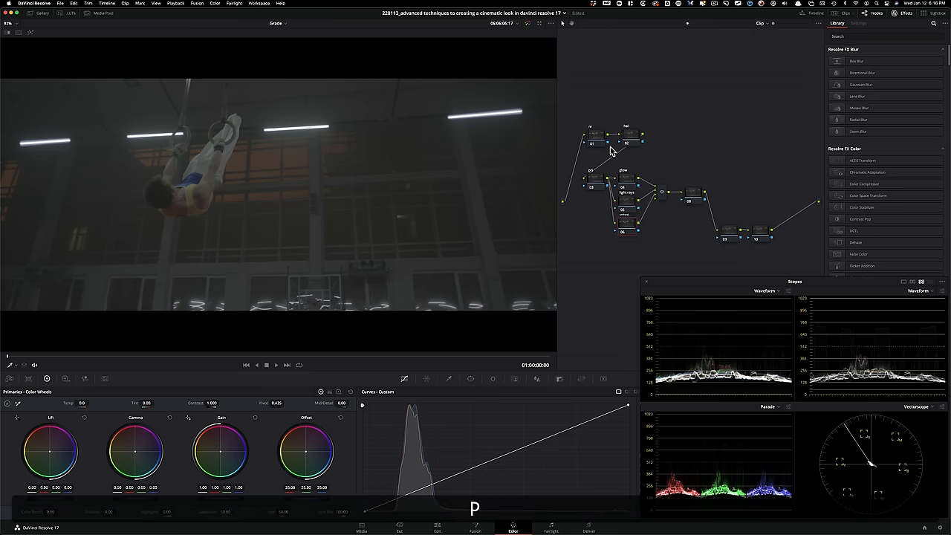
# - Press B while building the nr, hal, glow and light rays node tree
pyautogui.press('b')
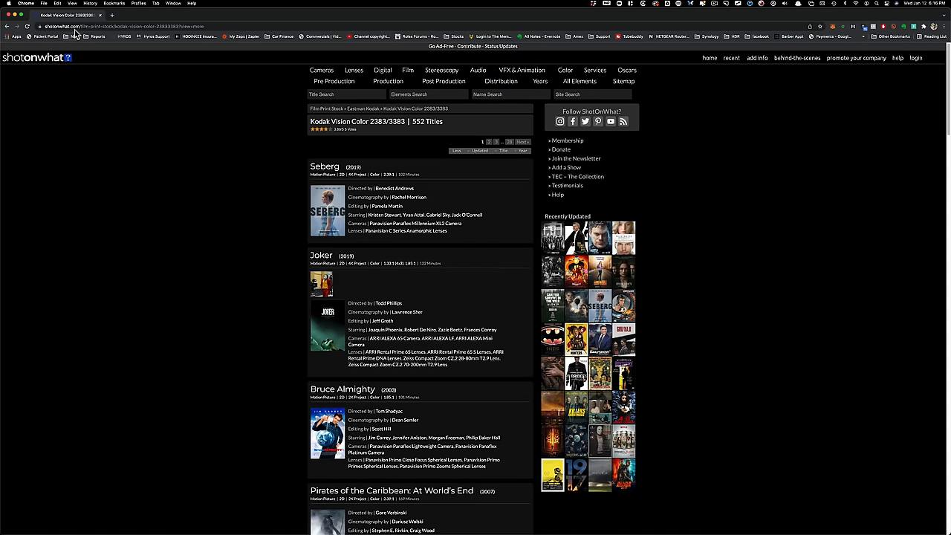
pyautogui.moveTo(309, 123)
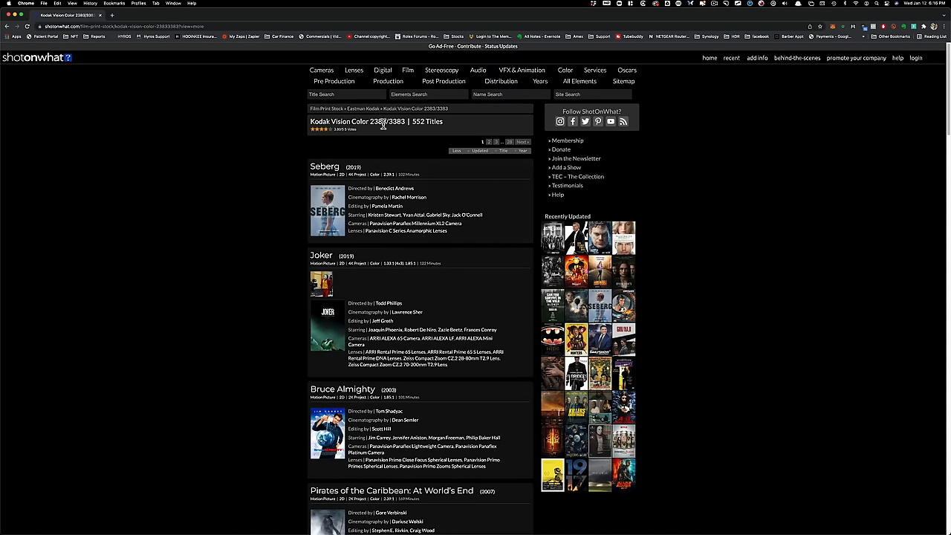
pyautogui.moveTo(238, 385)
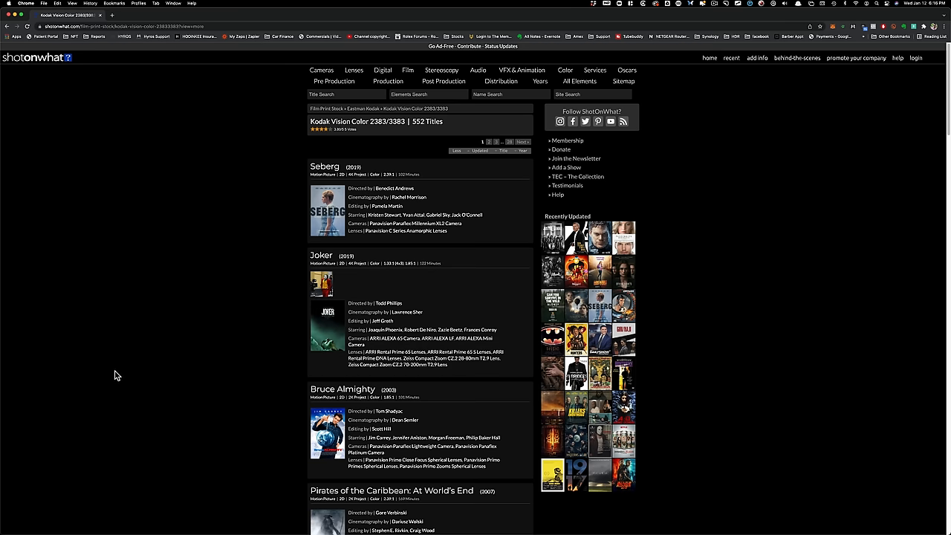
pyautogui.moveTo(230, 375)
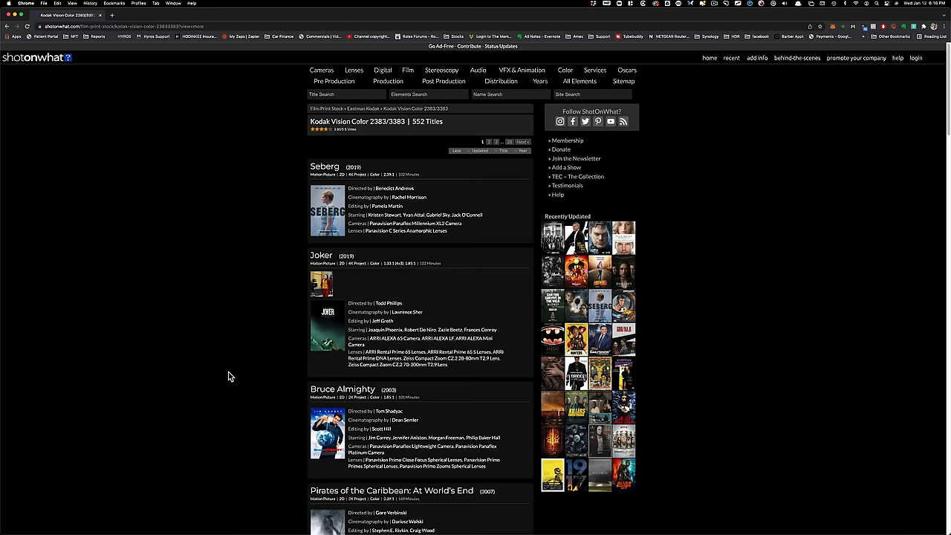
pyautogui.moveTo(355, 264)
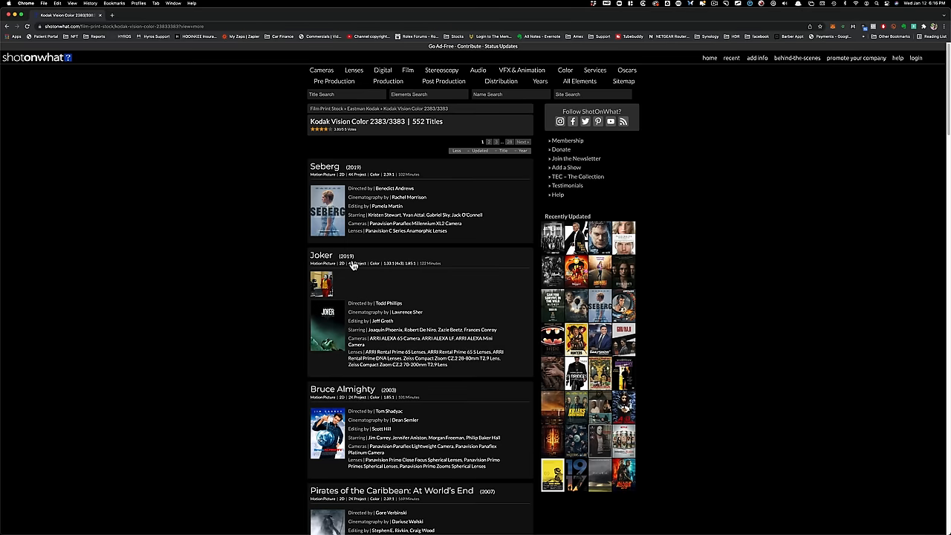
# - Scroll the Kodak Vision Color 2383/3383 title list on shotonwhat.com and go to page 2
pyautogui.scroll(-3)
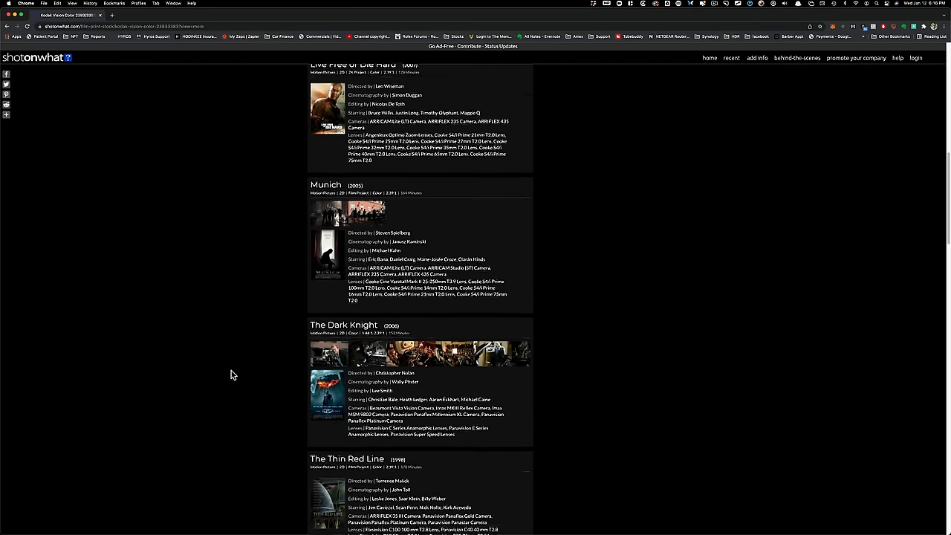
pyautogui.scroll(-3)
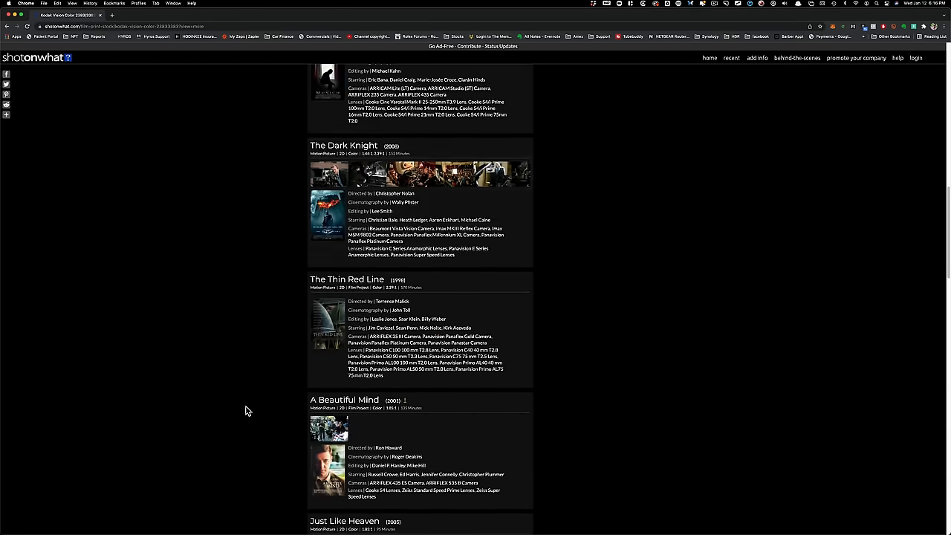
pyautogui.scroll(-3)
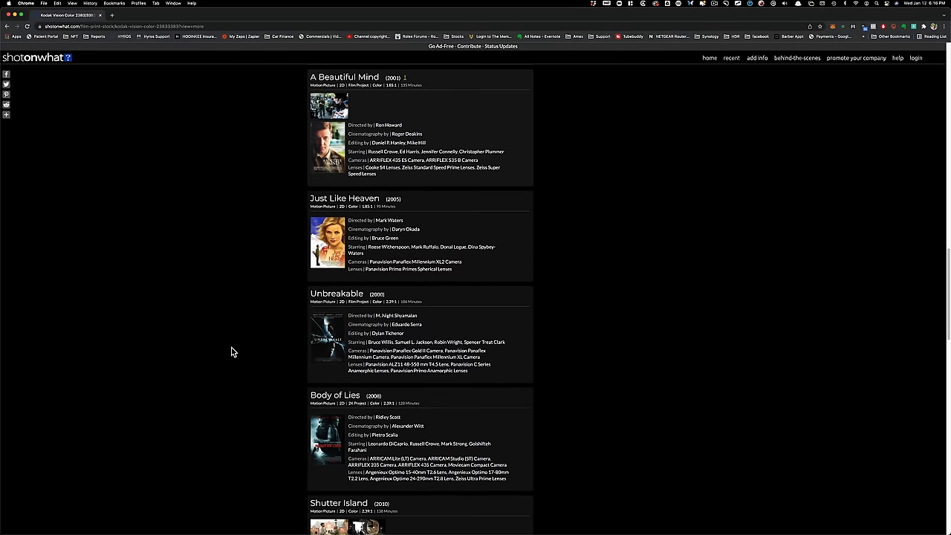
pyautogui.scroll(-3)
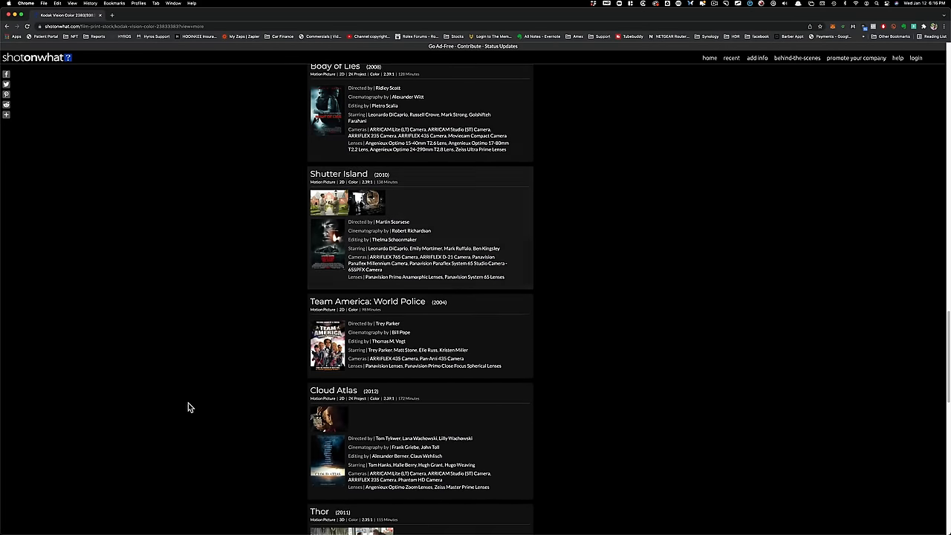
pyautogui.scroll(-3)
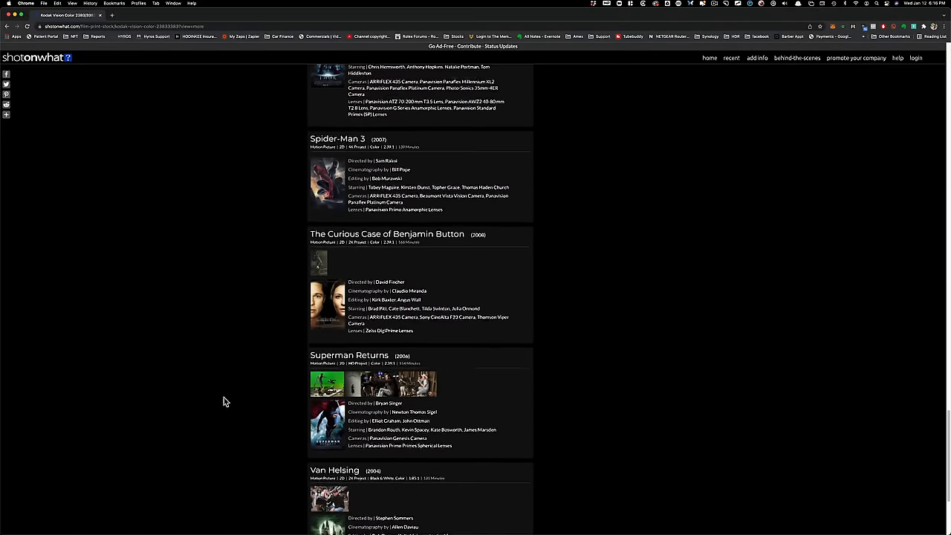
pyautogui.scroll(-3)
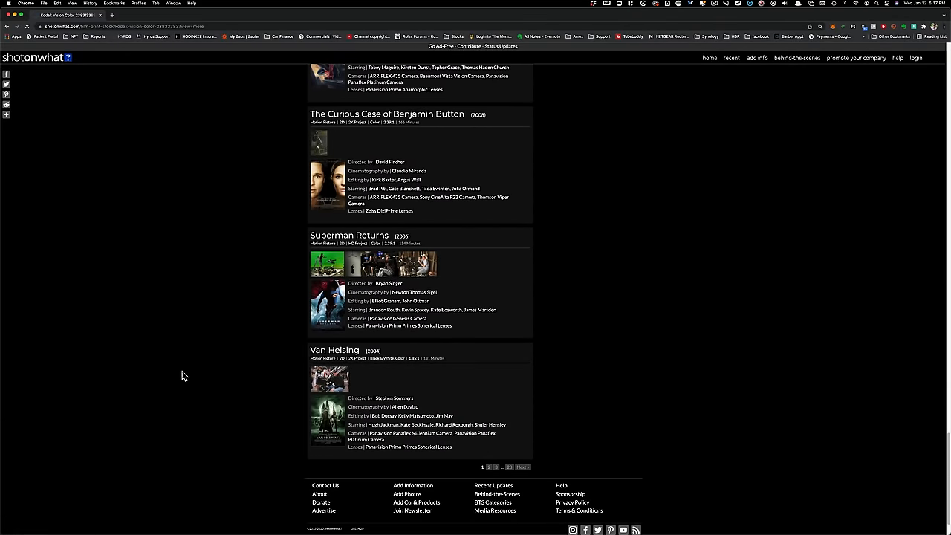
pyautogui.moveTo(199, 337)
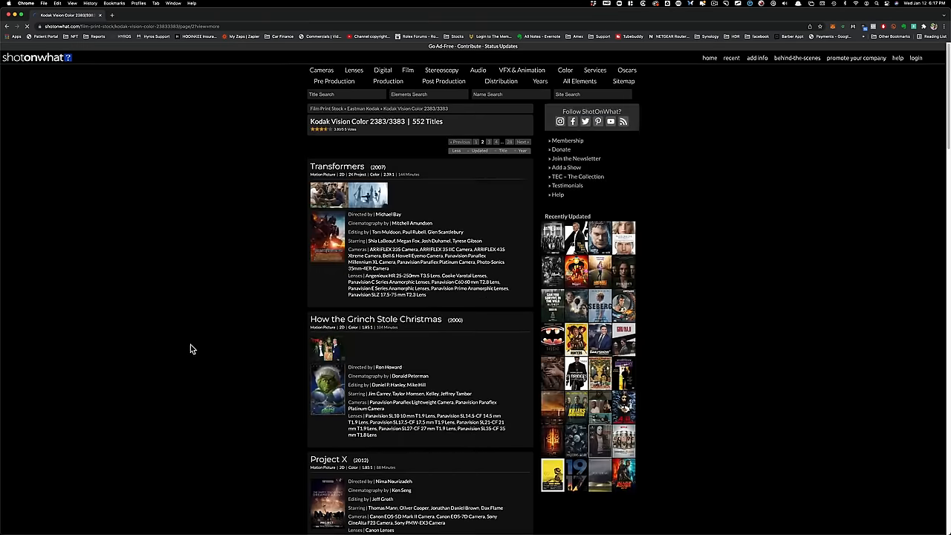
pyautogui.moveTo(232, 361)
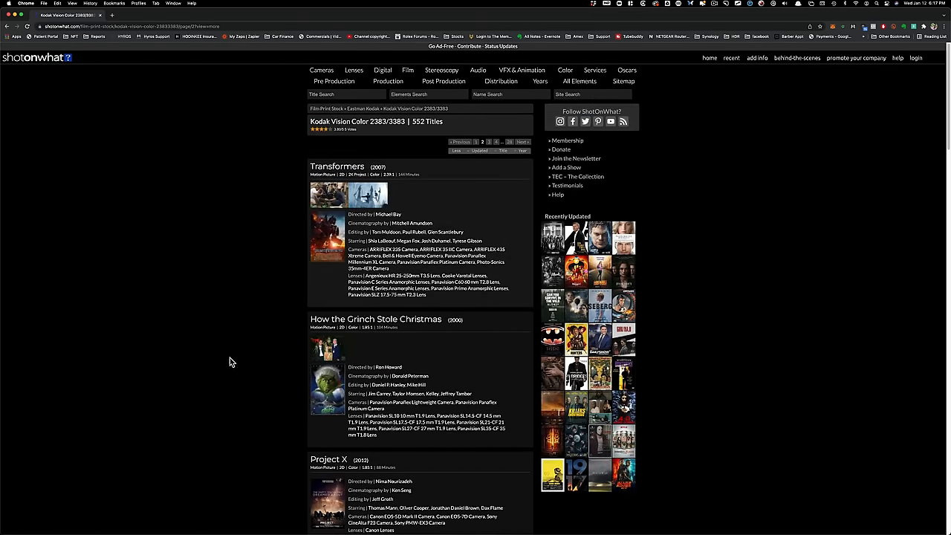
pyautogui.scroll(-3)
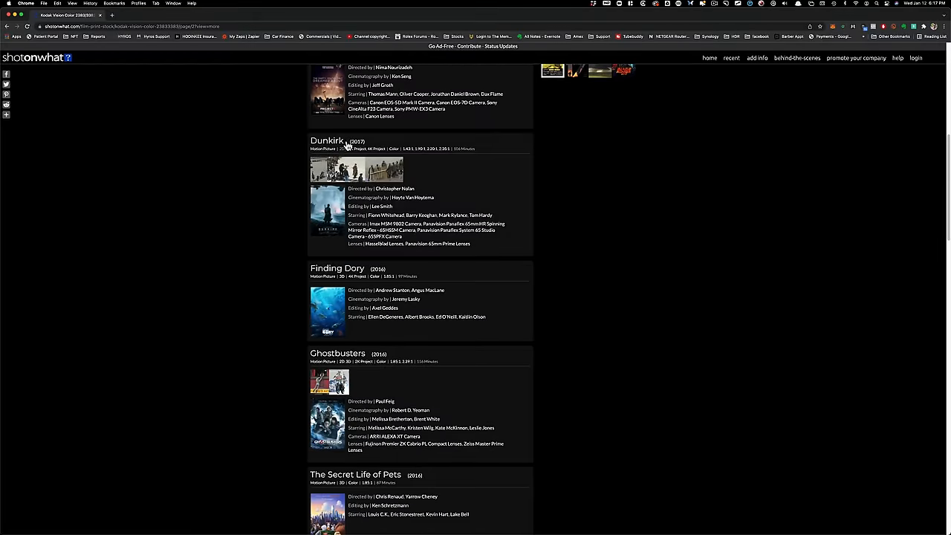
pyautogui.scroll(-3)
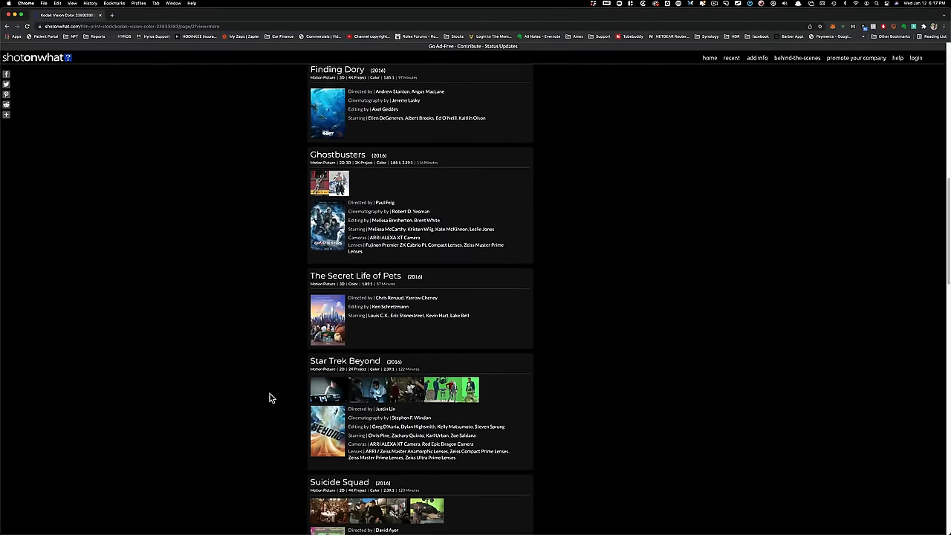
pyautogui.click(370, 267)
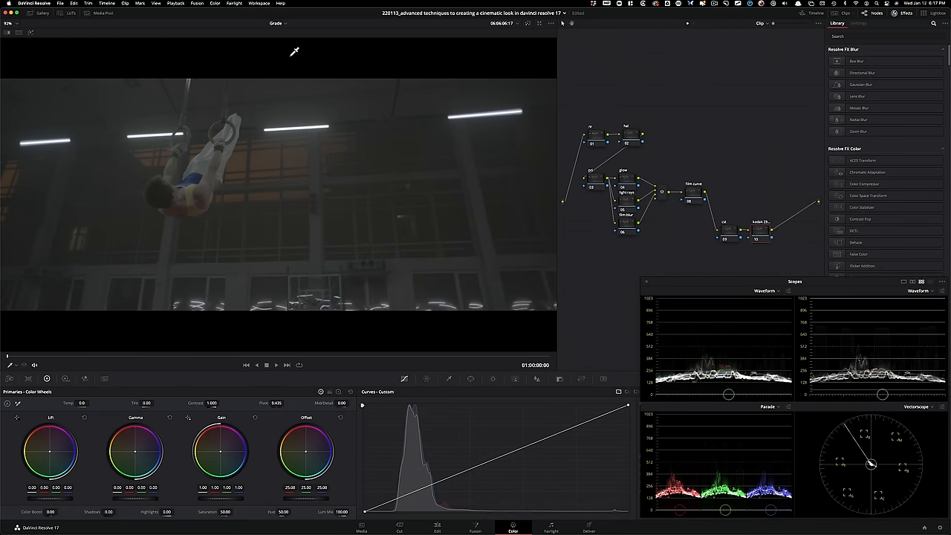
# - Return to Resolve to view node 09's default Color Space Transform settings
pyautogui.click(70, 12)
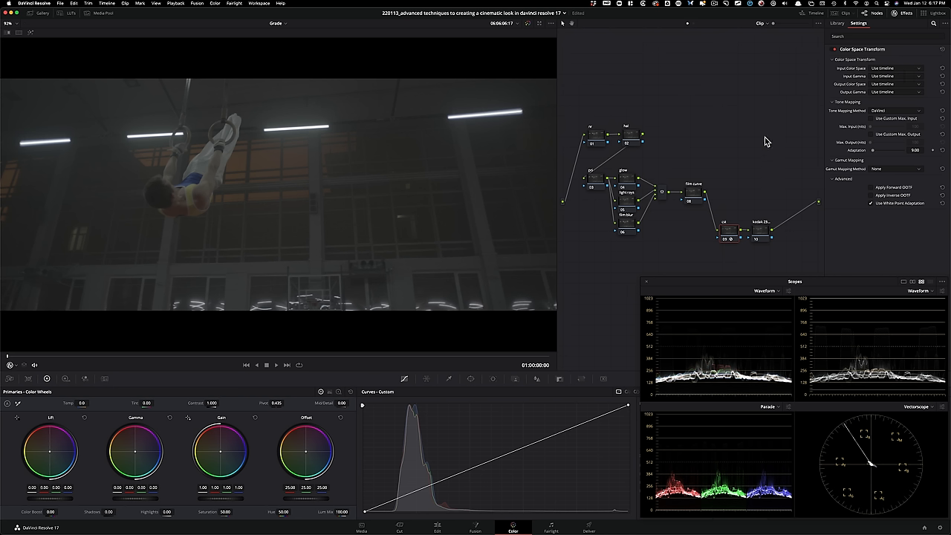
pyautogui.moveTo(732, 181)
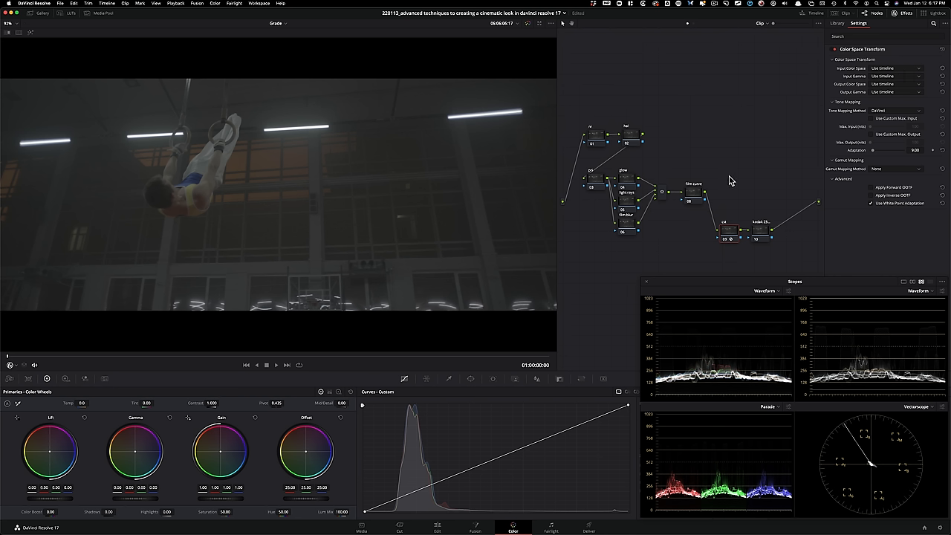
pyautogui.moveTo(813, 188)
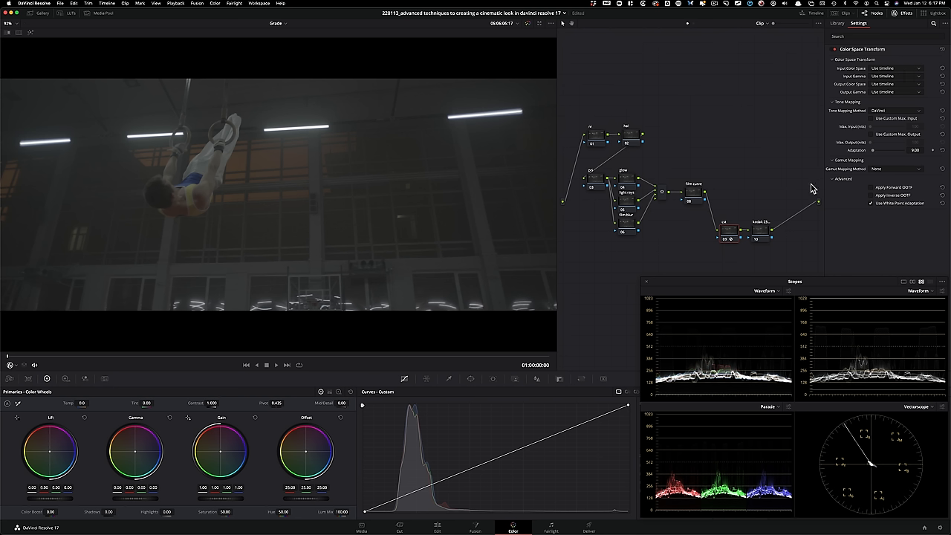
pyautogui.moveTo(775, 214)
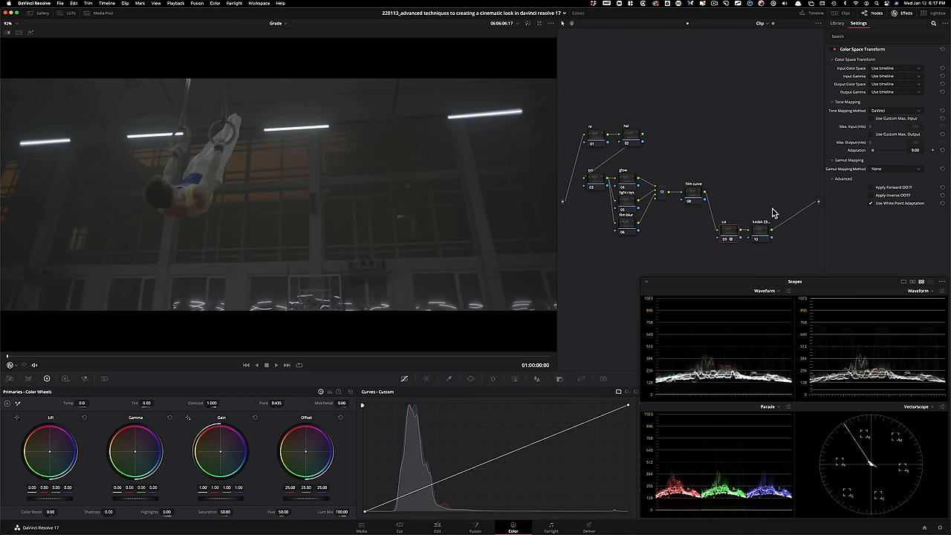
pyautogui.moveTo(731, 218)
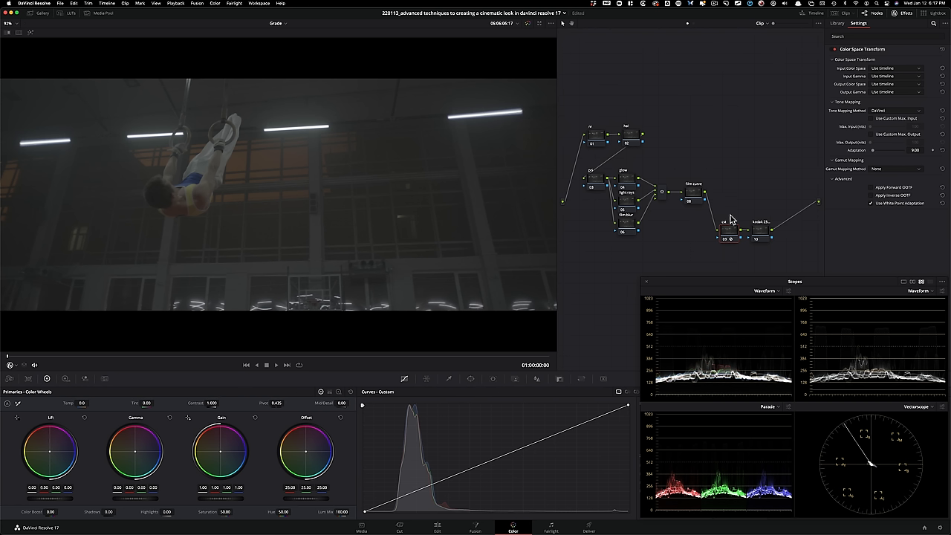
pyautogui.moveTo(754, 210)
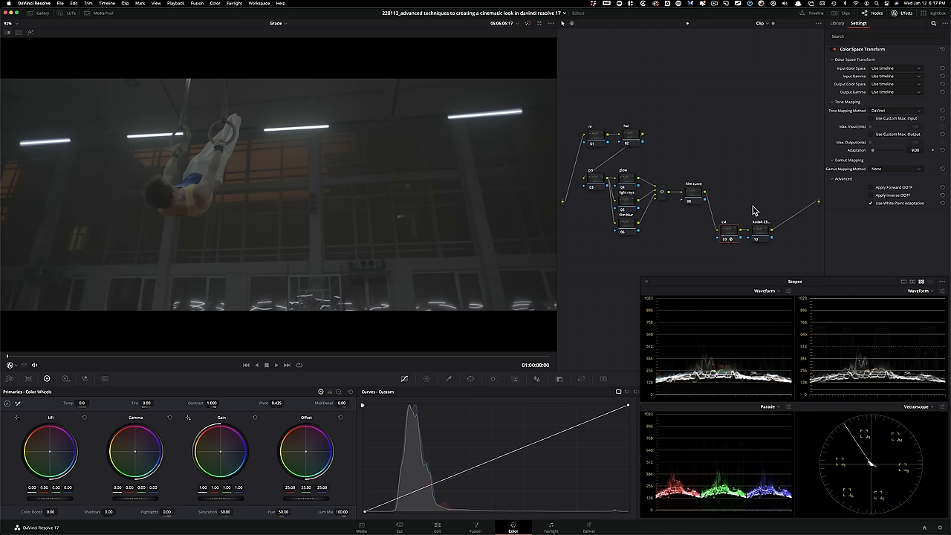
pyautogui.moveTo(788, 262)
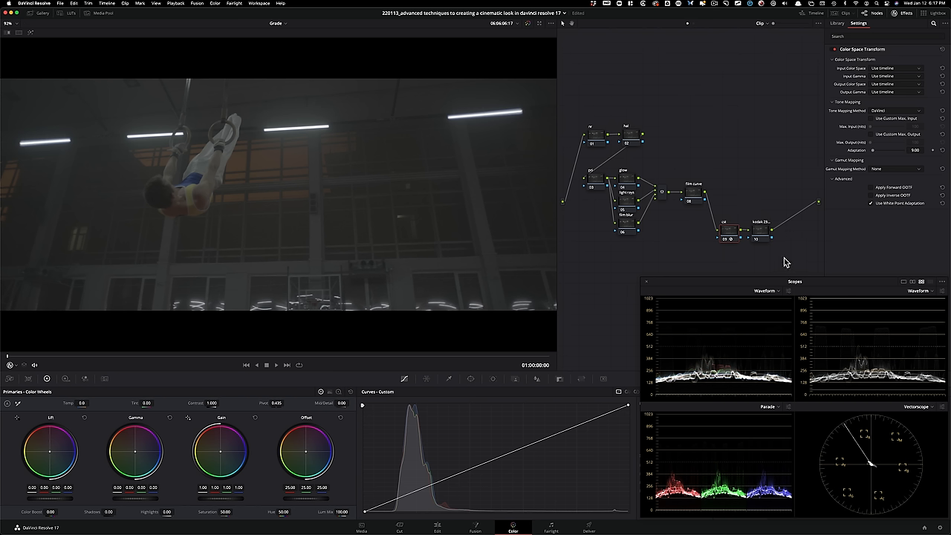
pyautogui.moveTo(738, 253)
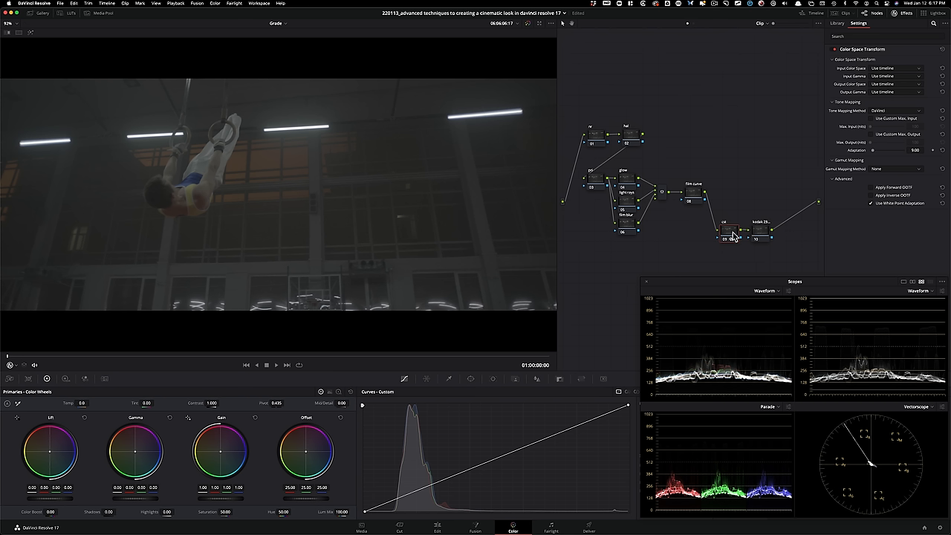
pyautogui.moveTo(753, 236)
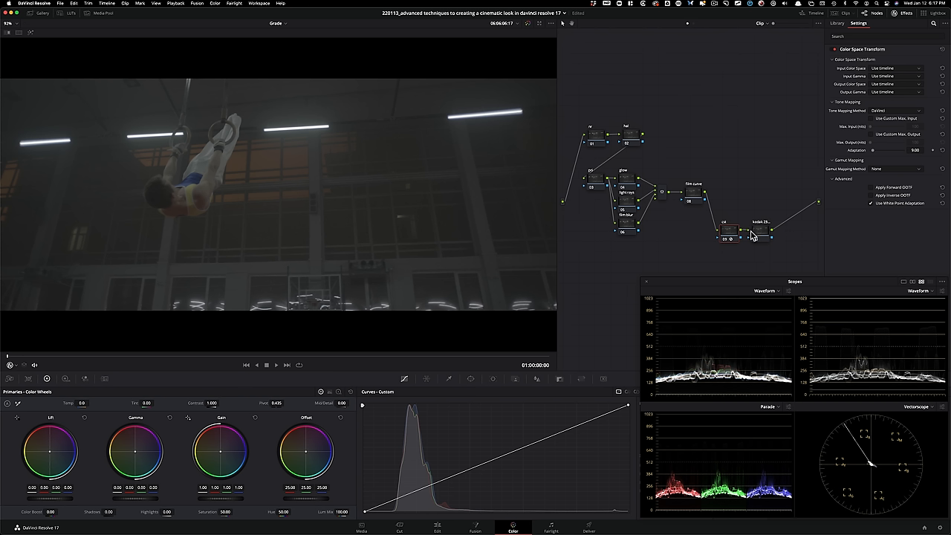
pyautogui.moveTo(755, 236)
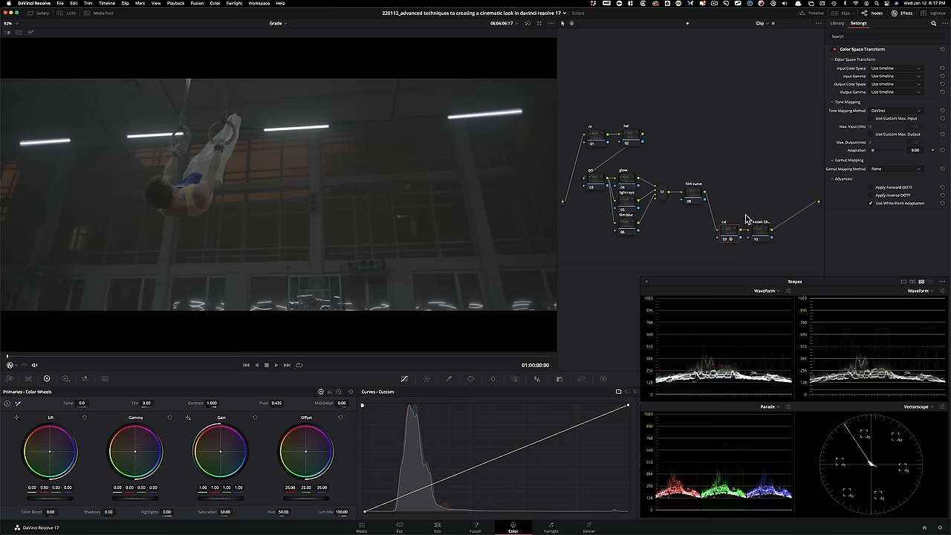
pyautogui.moveTo(922, 76)
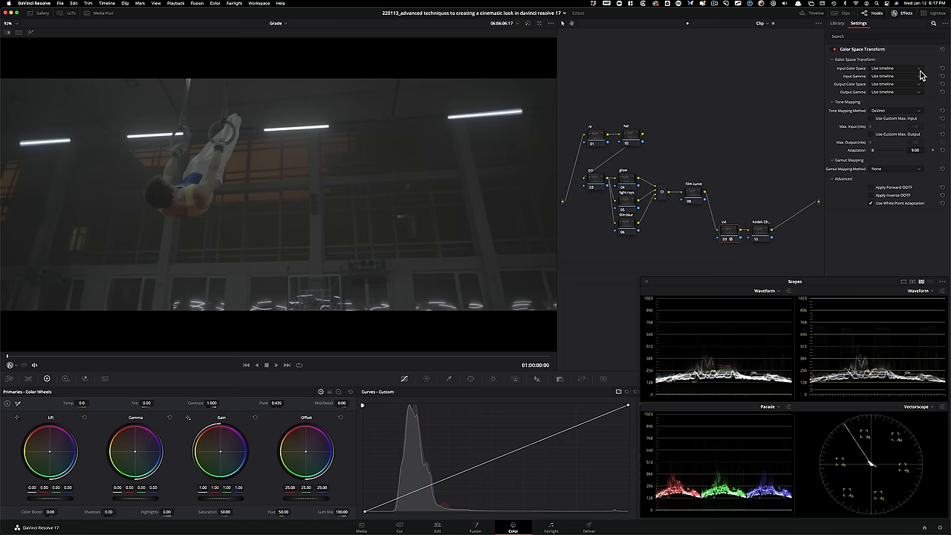
# - Set the CST to ARRI Alexa/ARRI LogC input and Rec.709/Cineon Film Log output
pyautogui.click(896, 68)
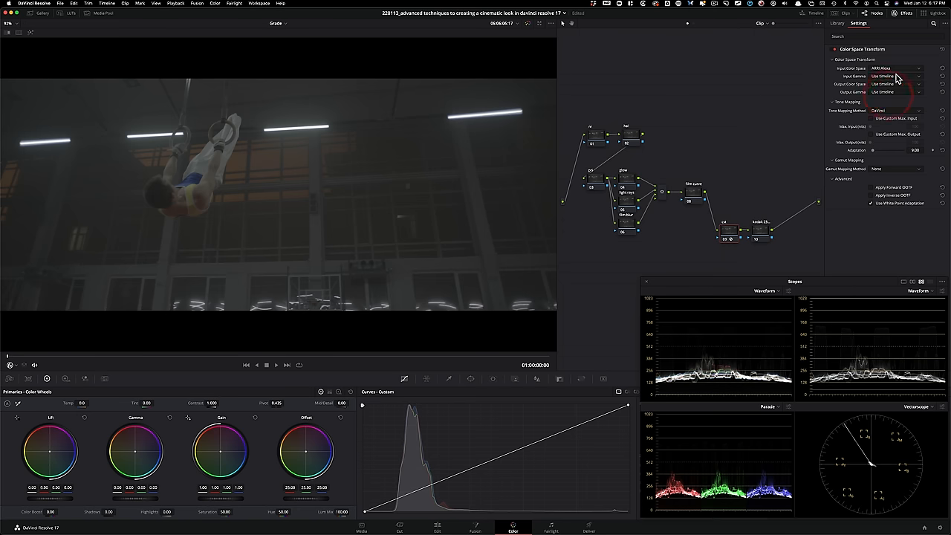
pyautogui.click(897, 76)
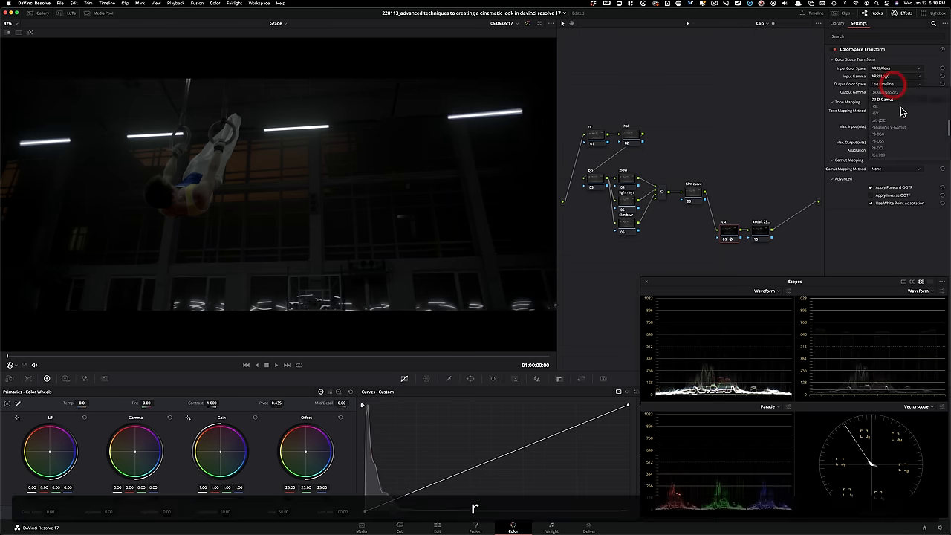
pyautogui.click(884, 75)
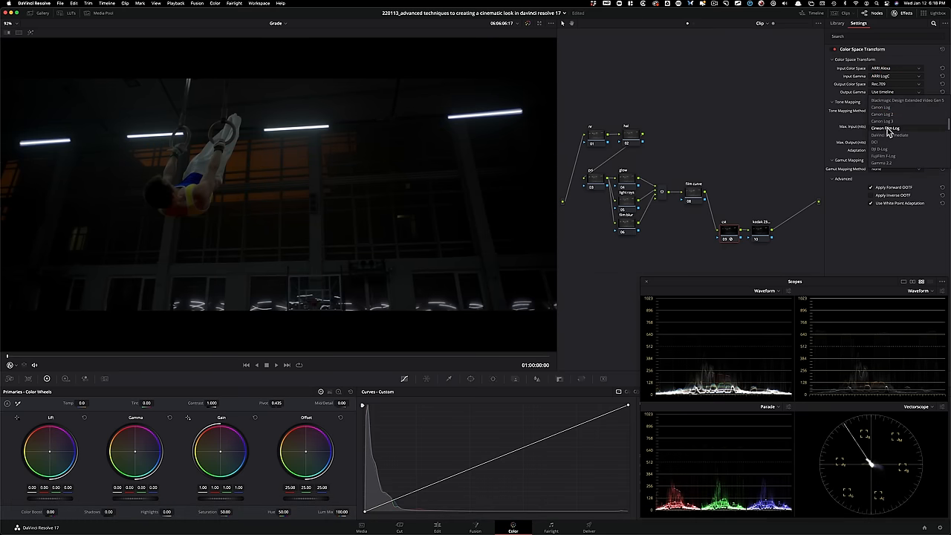
pyautogui.click(838, 23)
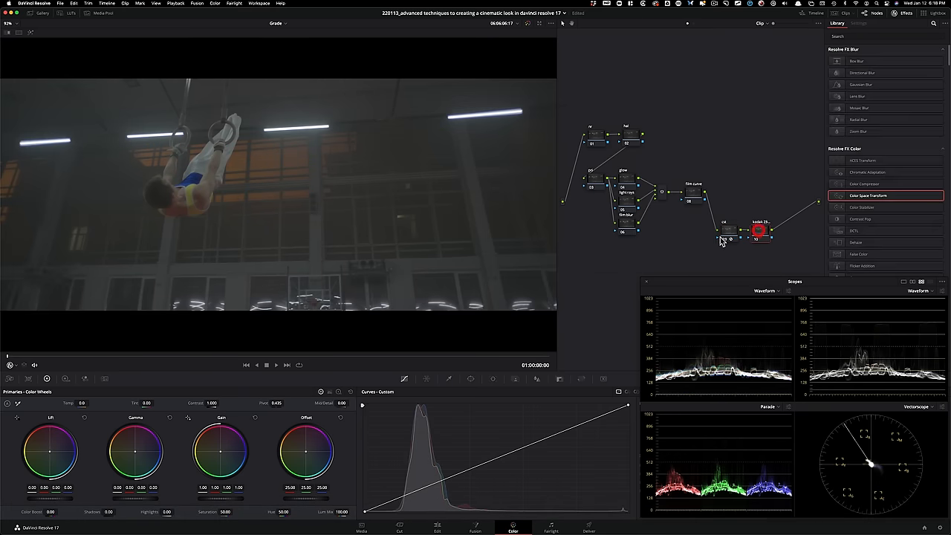
pyautogui.click(71, 13)
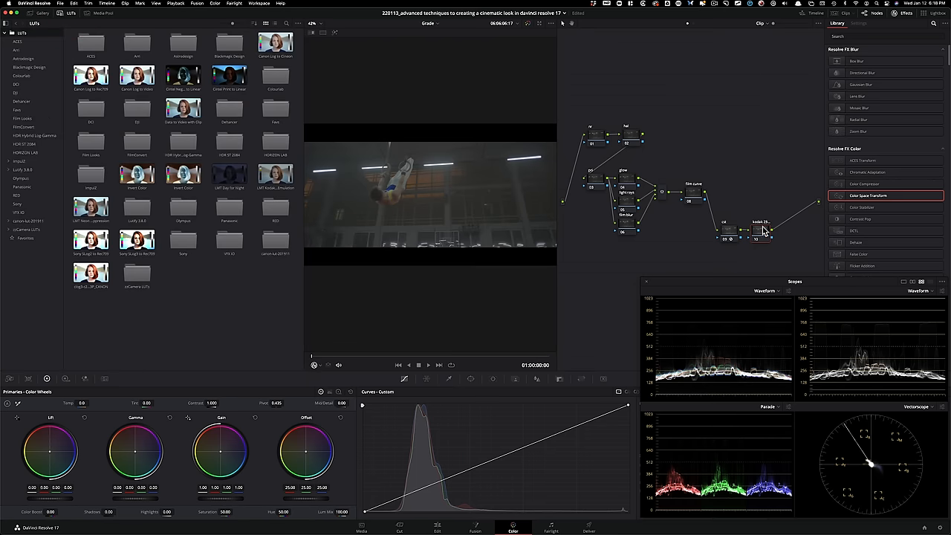
# - Apply the Rec709 Kodak 2383 D60 LUT from Film Looks to the kodak node
pyautogui.click(726, 232)
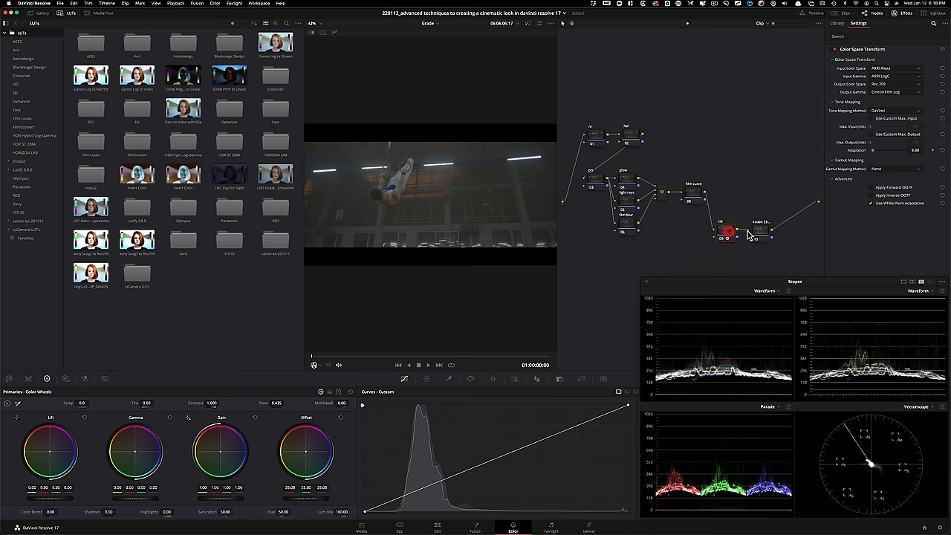
pyautogui.click(838, 23)
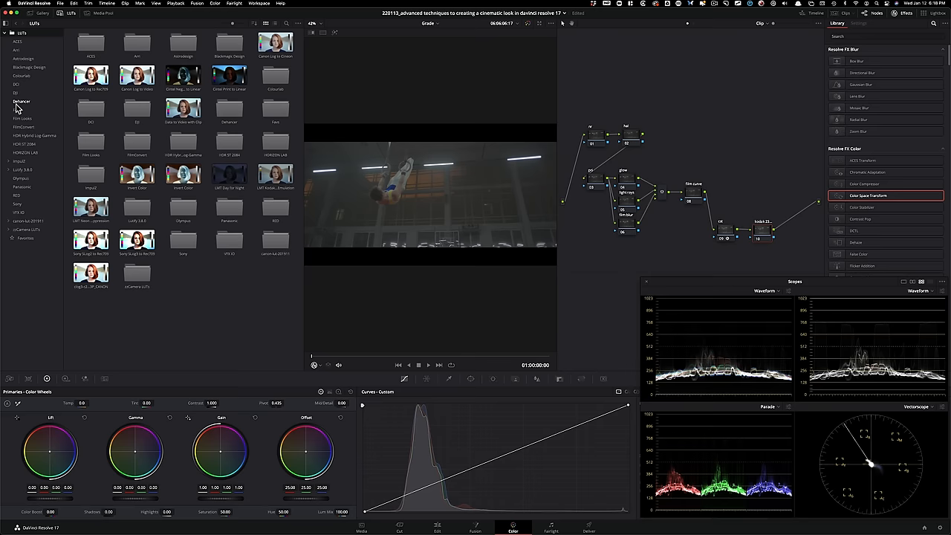
pyautogui.click(23, 119)
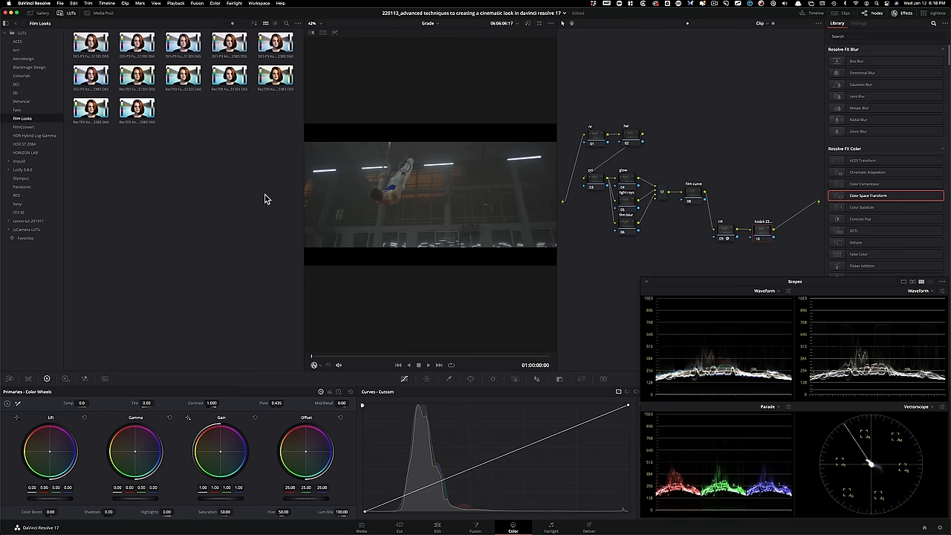
pyautogui.moveTo(192, 153)
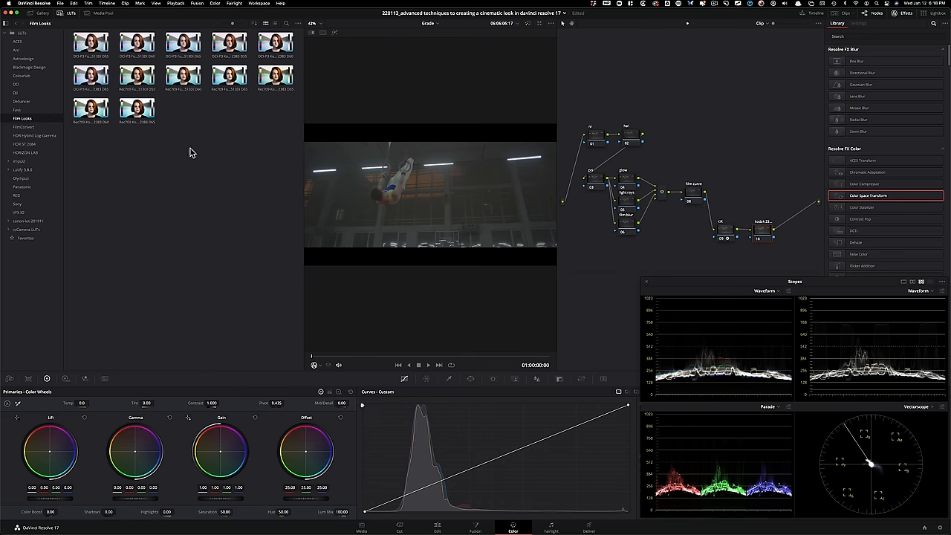
pyautogui.click(92, 107)
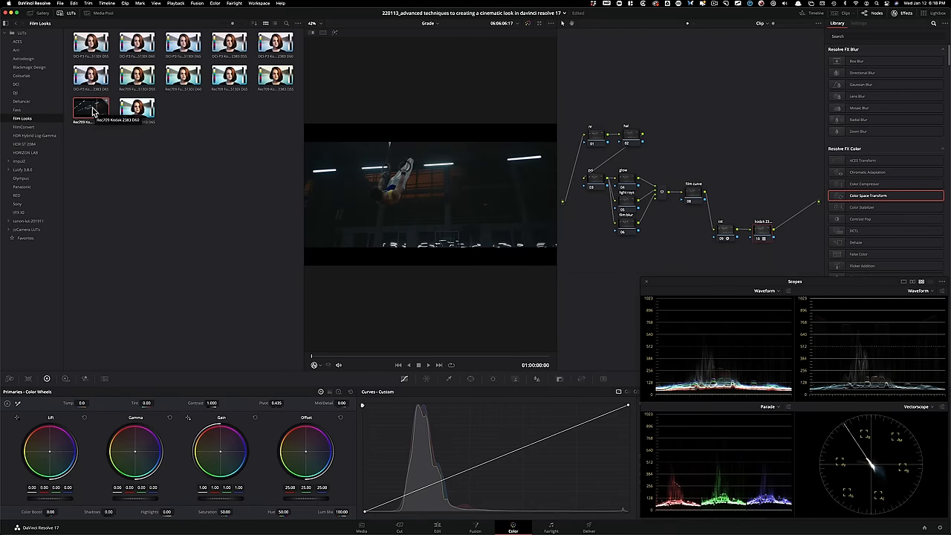
pyautogui.click(70, 13)
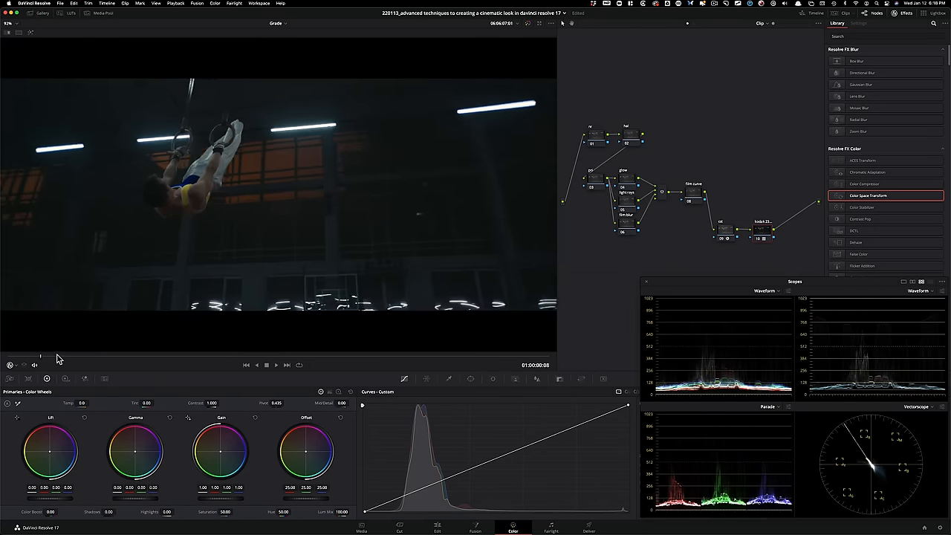
# - Scrub through the clip and toggle the node twice with Cmd+D to compare
pyautogui.click(266, 365)
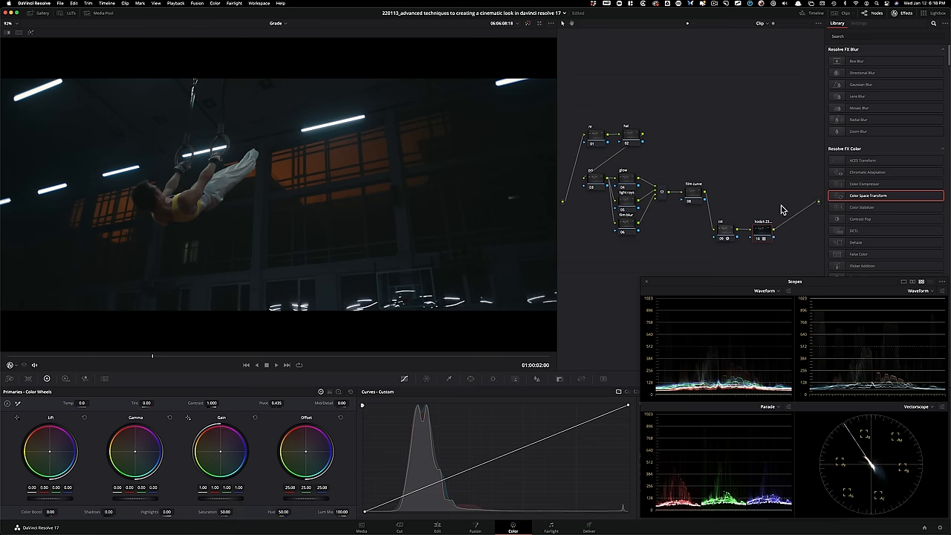
pyautogui.press('cmd+d')
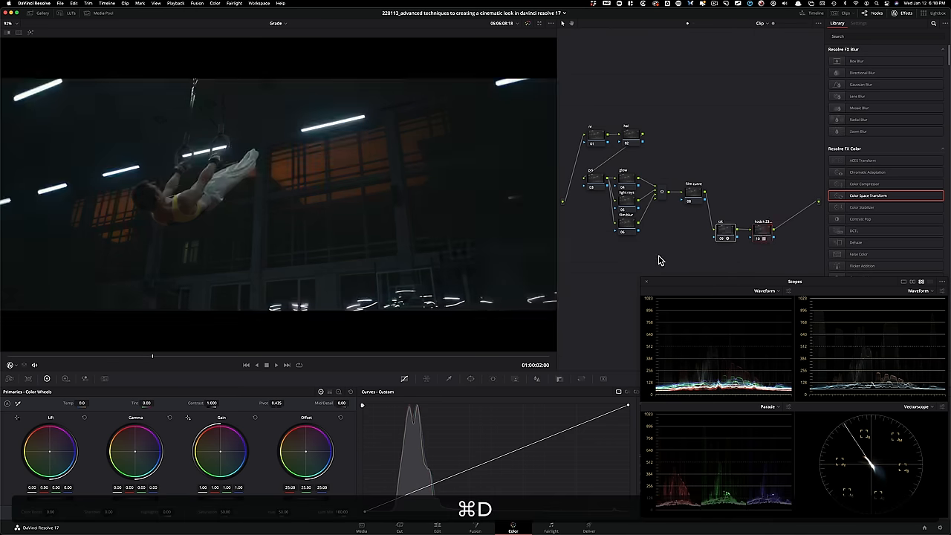
pyautogui.press('cmd+d')
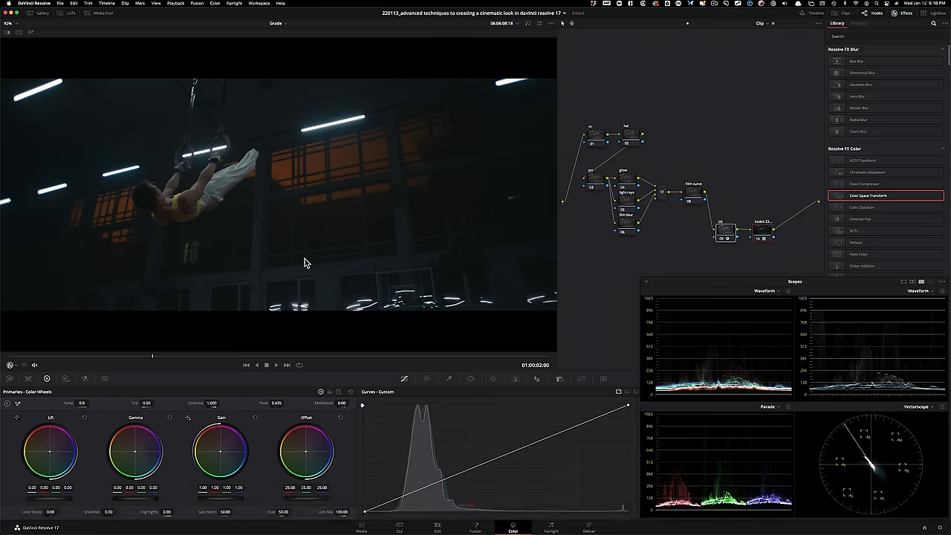
pyautogui.press('cmd+d')
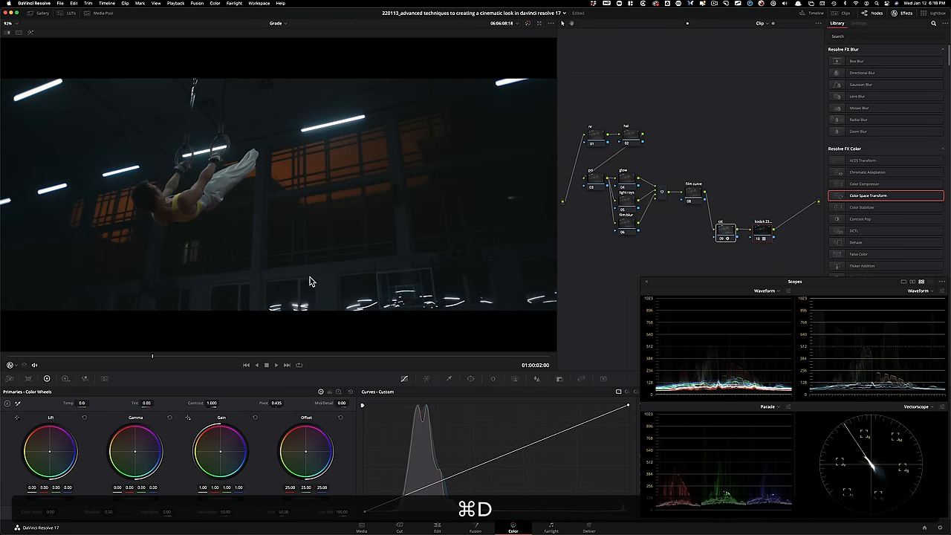
pyautogui.press('cmd+d')
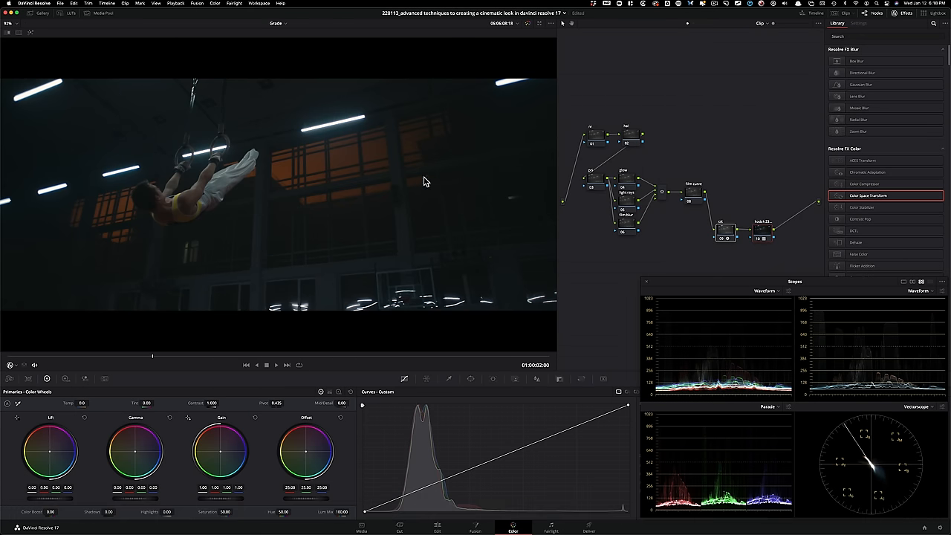
pyautogui.moveTo(729, 495)
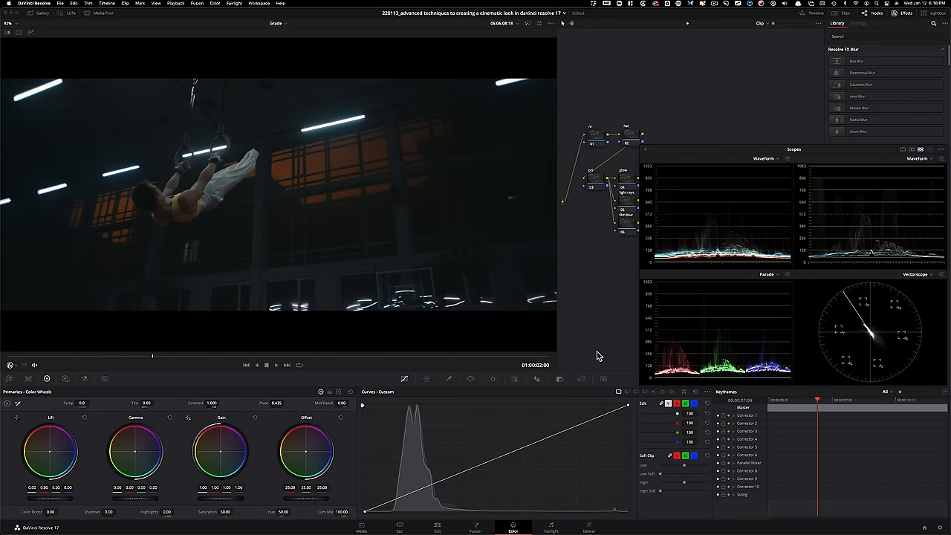
pyautogui.moveTo(629, 414)
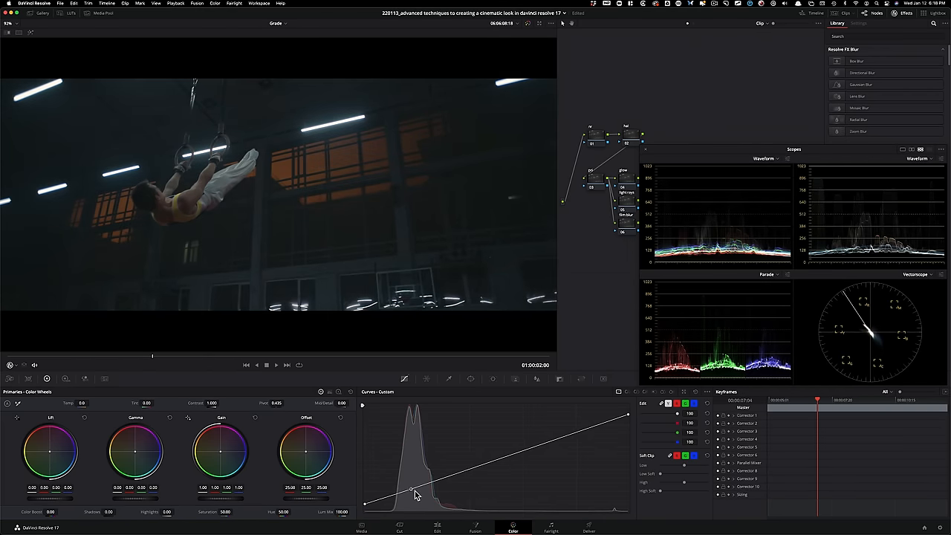
# - Shape a filmic S-curve with deeper shadows and raised midtones in Custom Curves
pyautogui.moveTo(411, 490); pyautogui.dragTo(424, 498)
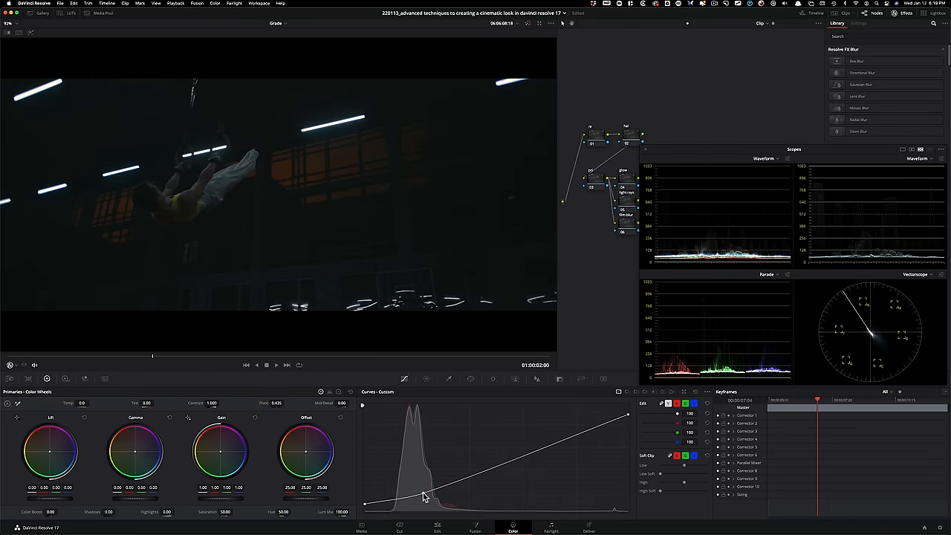
pyautogui.moveTo(424, 495); pyautogui.dragTo(434, 492)
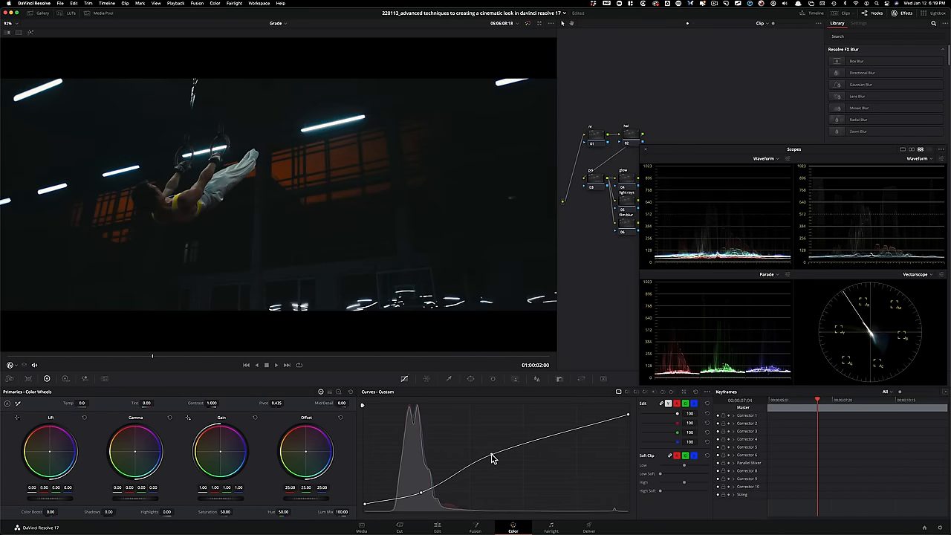
pyautogui.moveTo(495, 458); pyautogui.dragTo(582, 424)
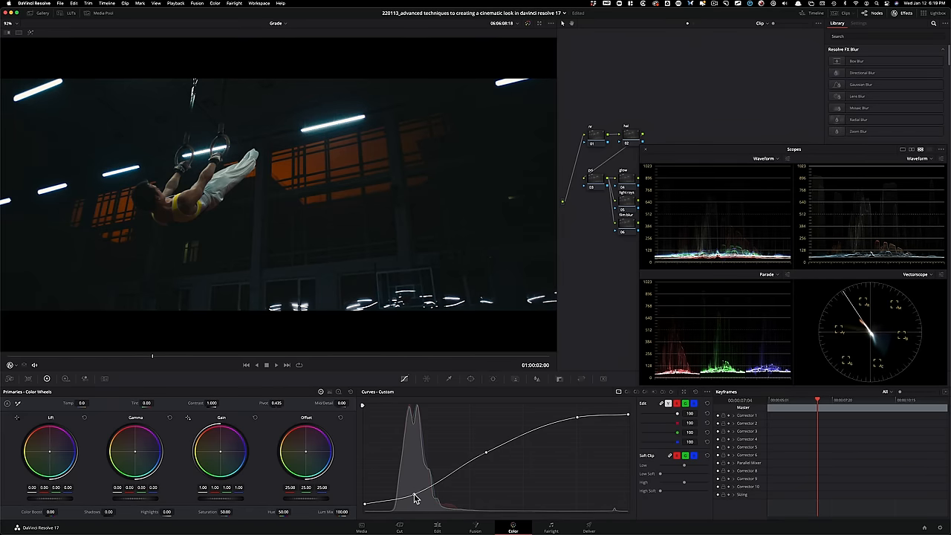
# - Add a low shadow point to flatten the toe, then toggle the node to compare
pyautogui.moveTo(417, 498); pyautogui.dragTo(408, 494)
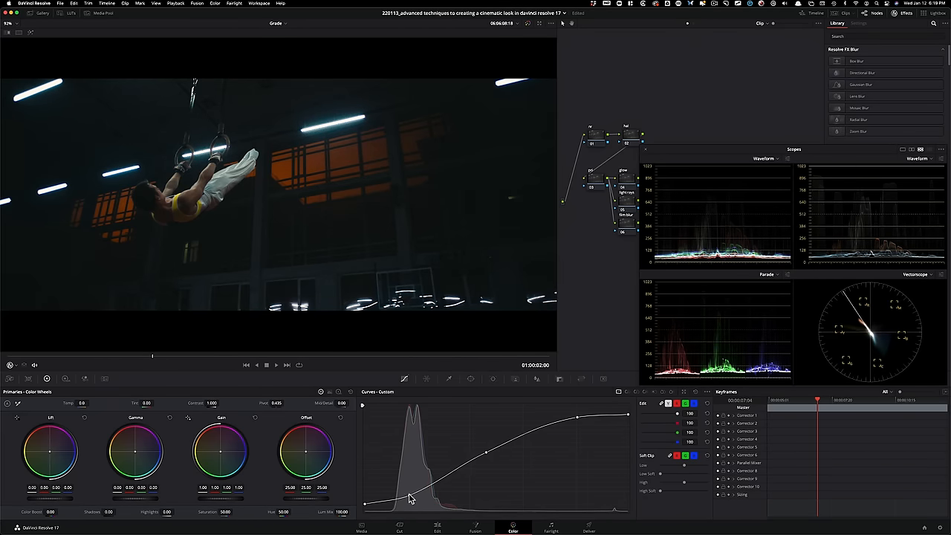
pyautogui.click(411, 494)
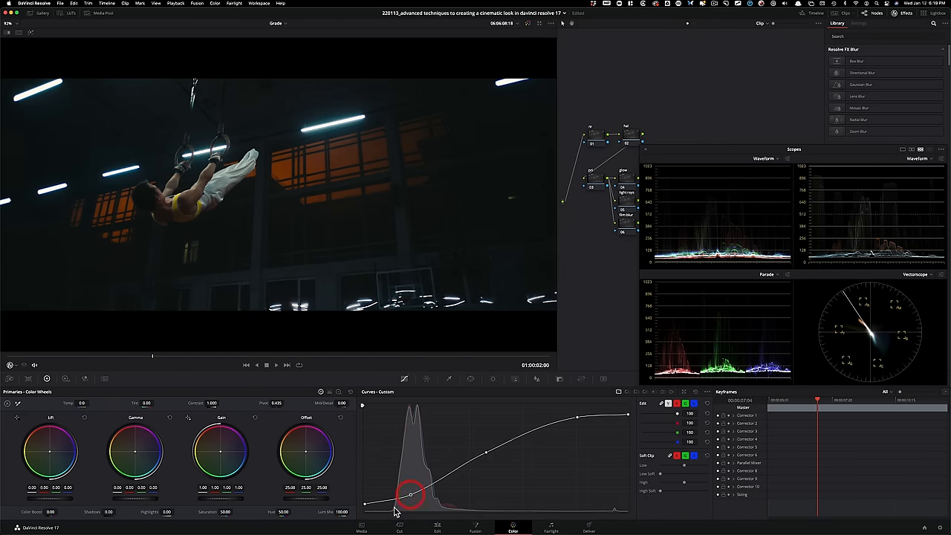
pyautogui.moveTo(411, 494); pyautogui.dragTo(388, 504)
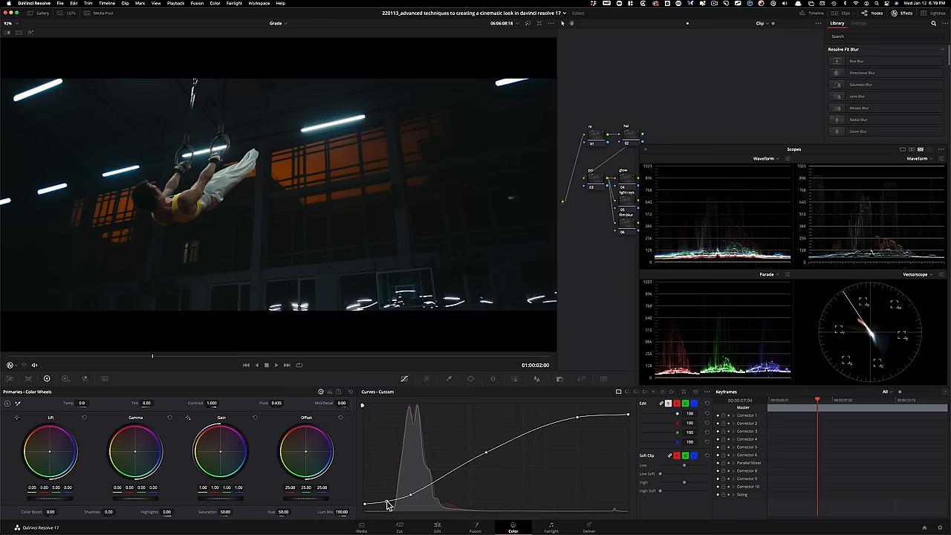
pyautogui.press('cmd+d')
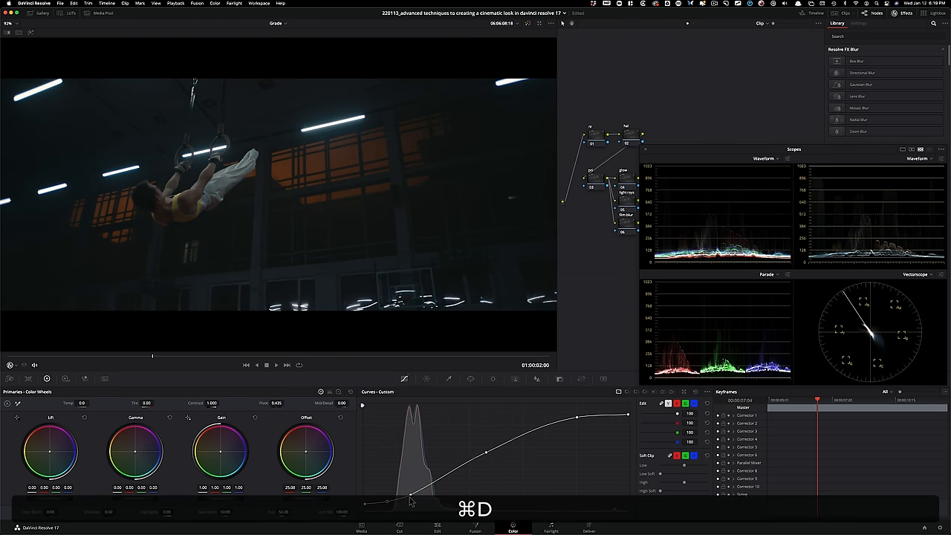
pyautogui.press('cmd+d')
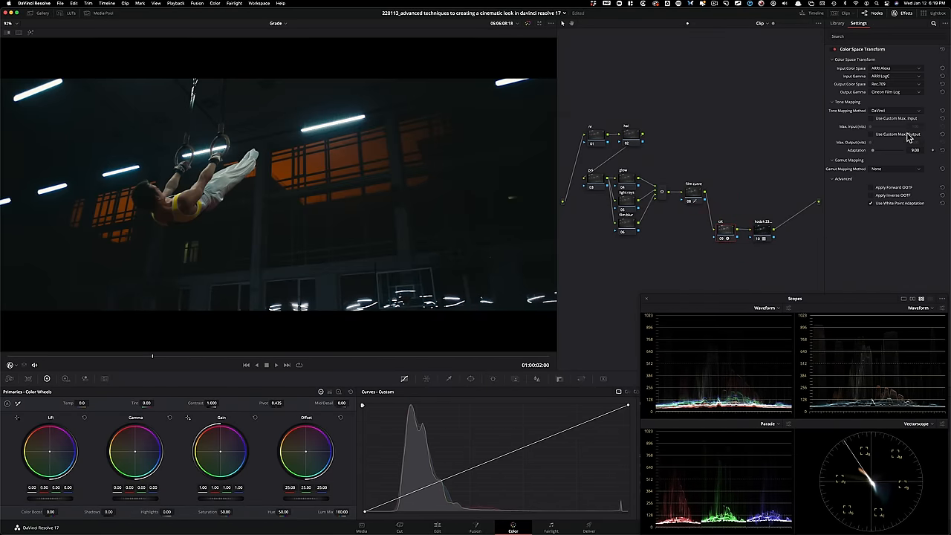
# - Enable Use Custom Max. Output under Tone Mapping, keeping Max. Output at 100
pyautogui.click(871, 135)
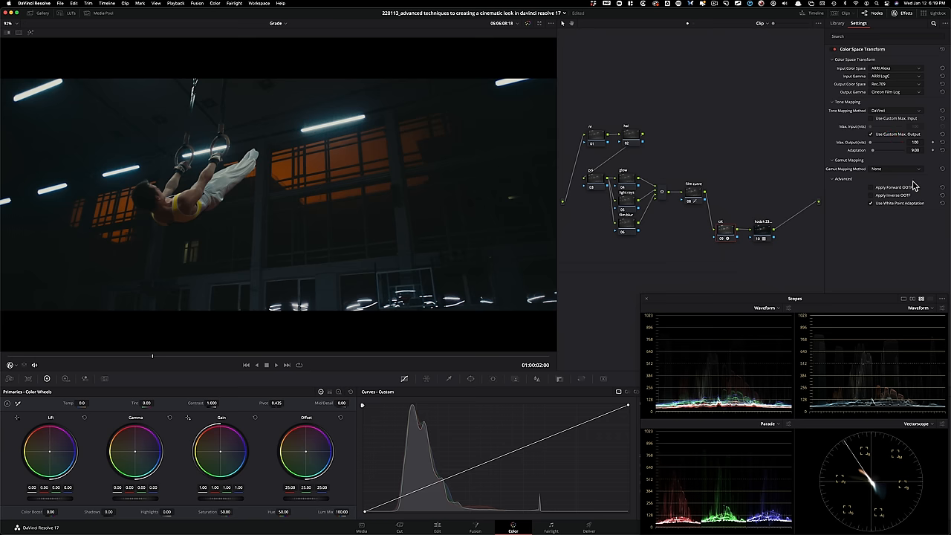
pyautogui.click(871, 127)
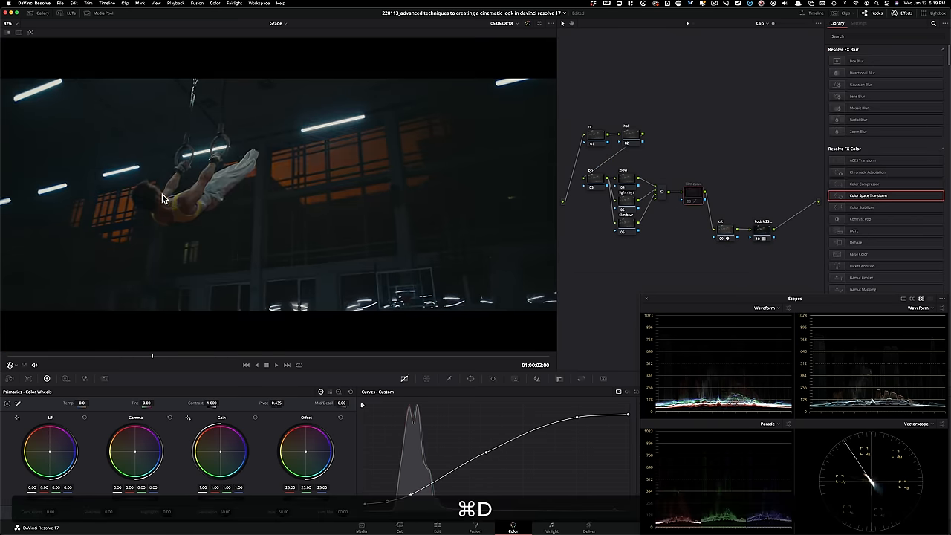
# - Re-enable the film curve node, ease its highlight shoulder, and toggle it to compare
pyautogui.press('cmd+d')
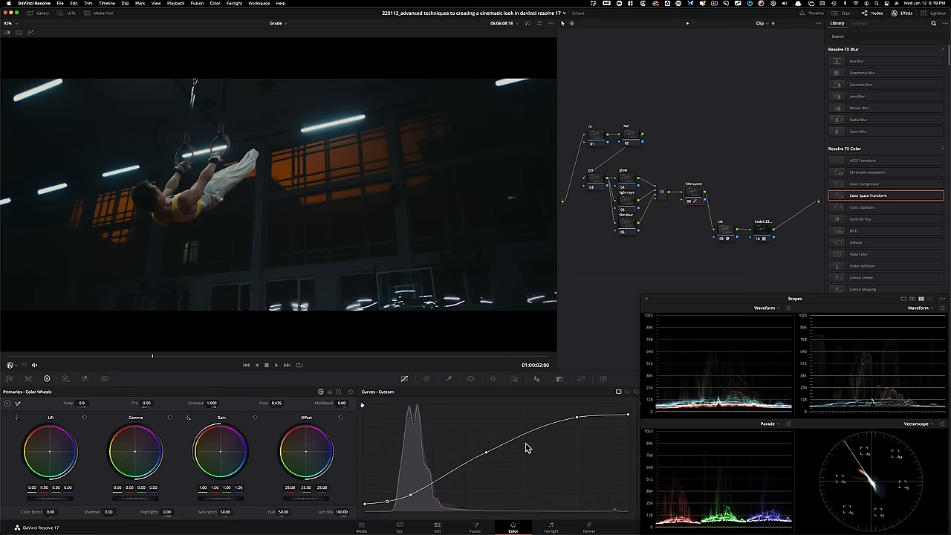
pyautogui.moveTo(611, 414)
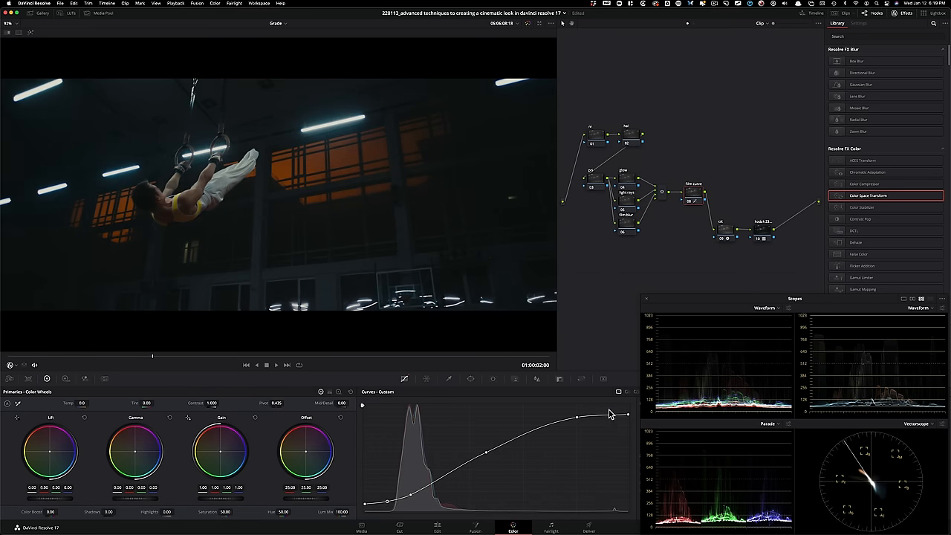
pyautogui.moveTo(577, 416); pyautogui.dragTo(547, 423)
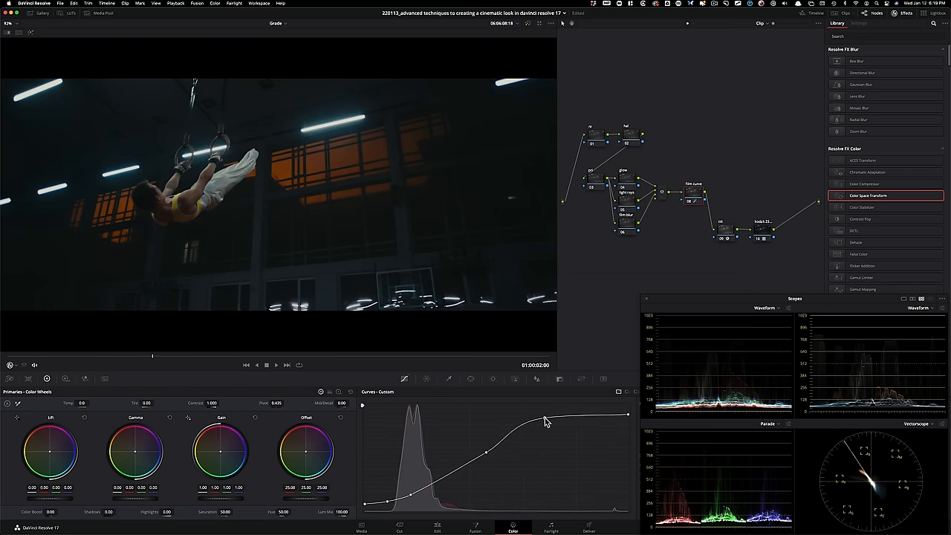
pyautogui.moveTo(546, 422); pyautogui.dragTo(558, 431)
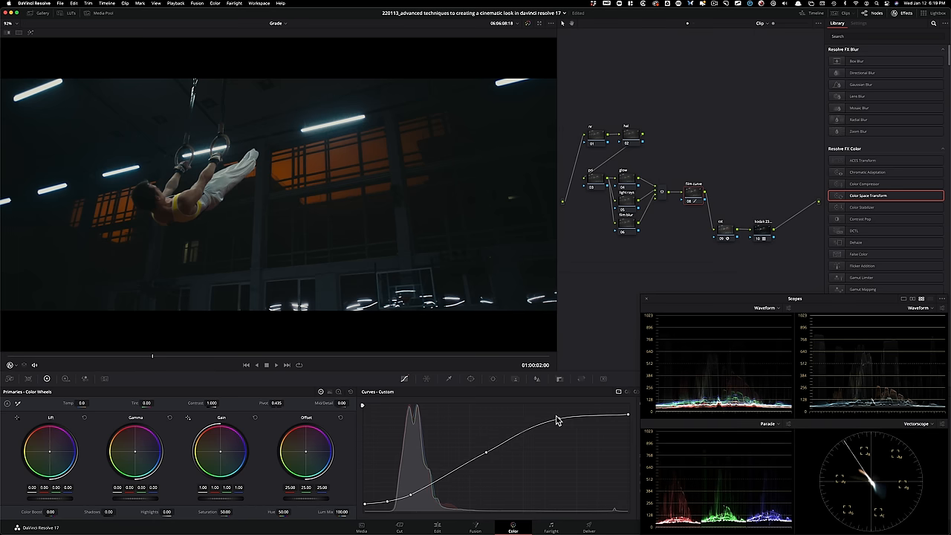
pyautogui.moveTo(569, 421)
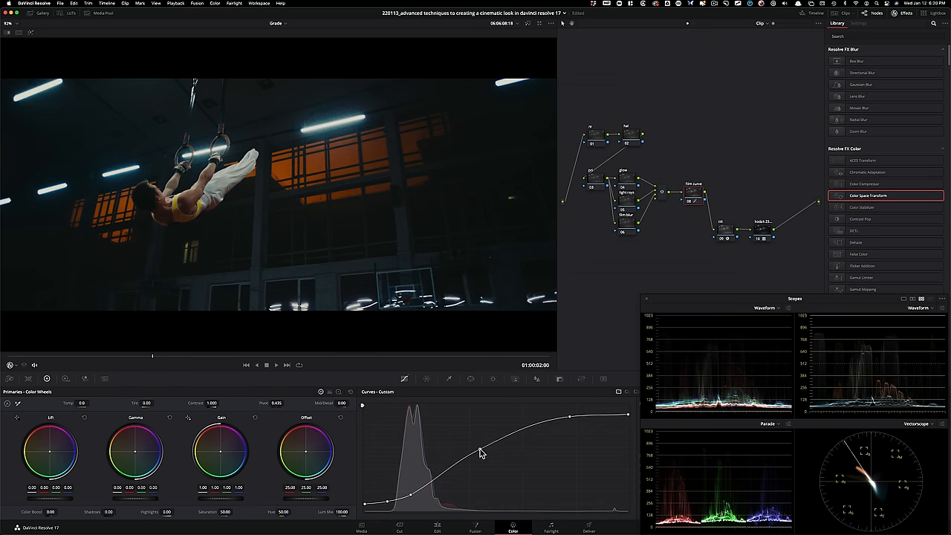
pyautogui.moveTo(484, 452)
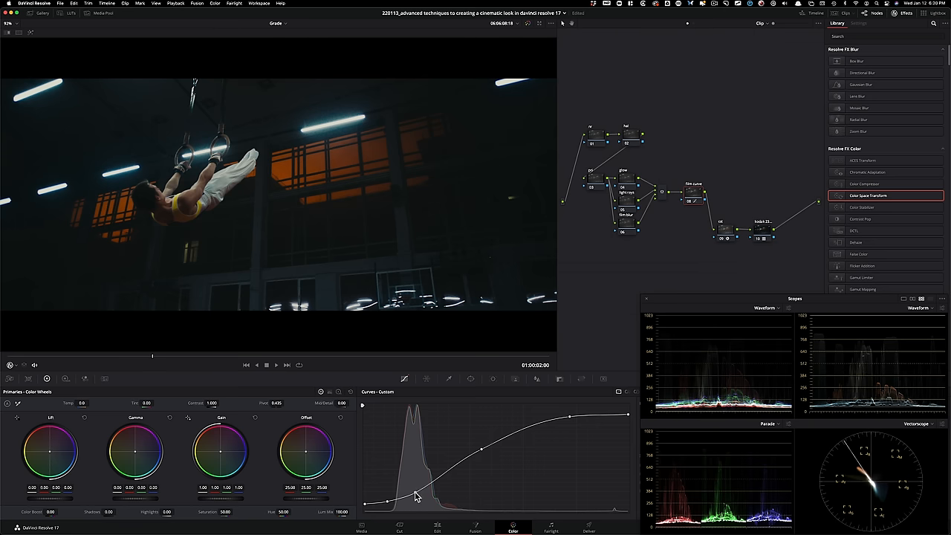
pyautogui.press('cmd+d')
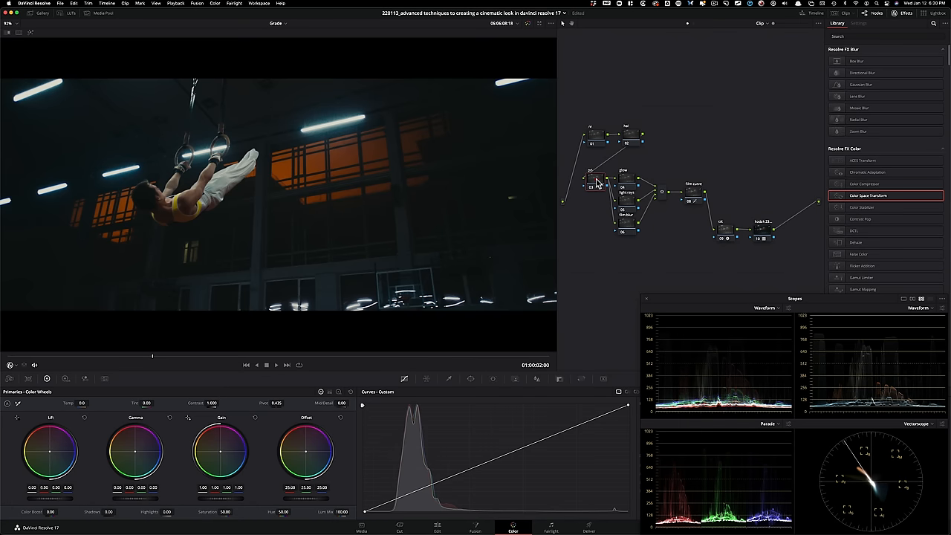
pyautogui.moveTo(664, 167)
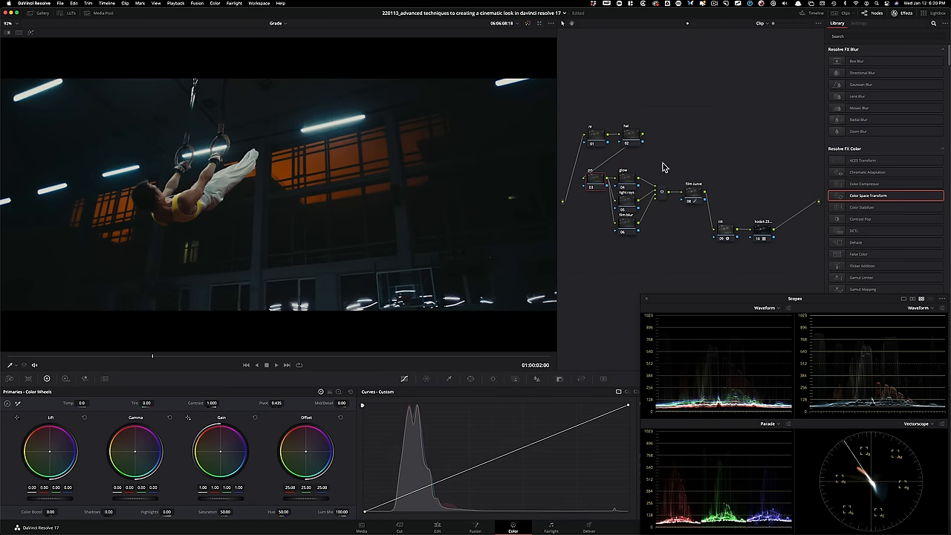
# - Give node 03 gain 0.90, gamma 0.93, green/blue offset 25.50, toggling to compare
pyautogui.doubleClick(135, 453)
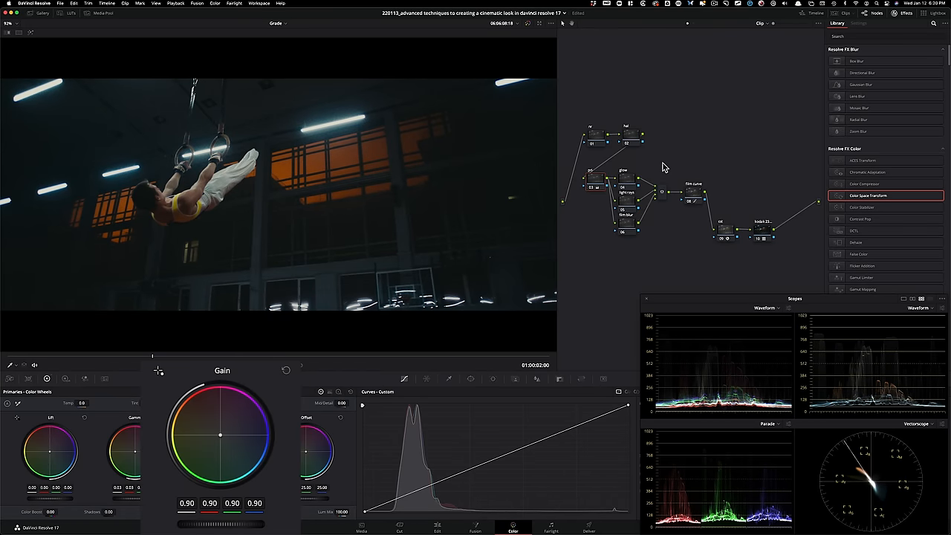
pyautogui.press('cmd+d')
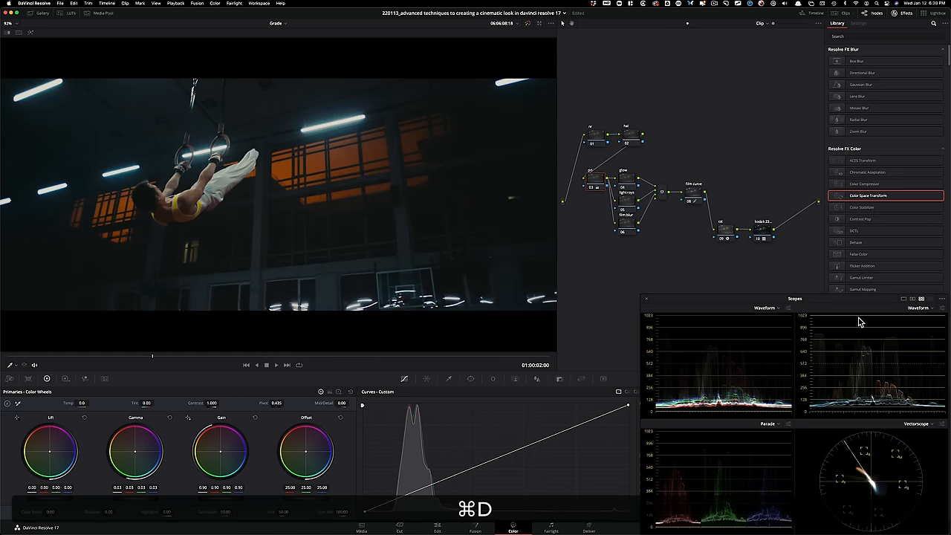
pyautogui.moveTo(769, 198)
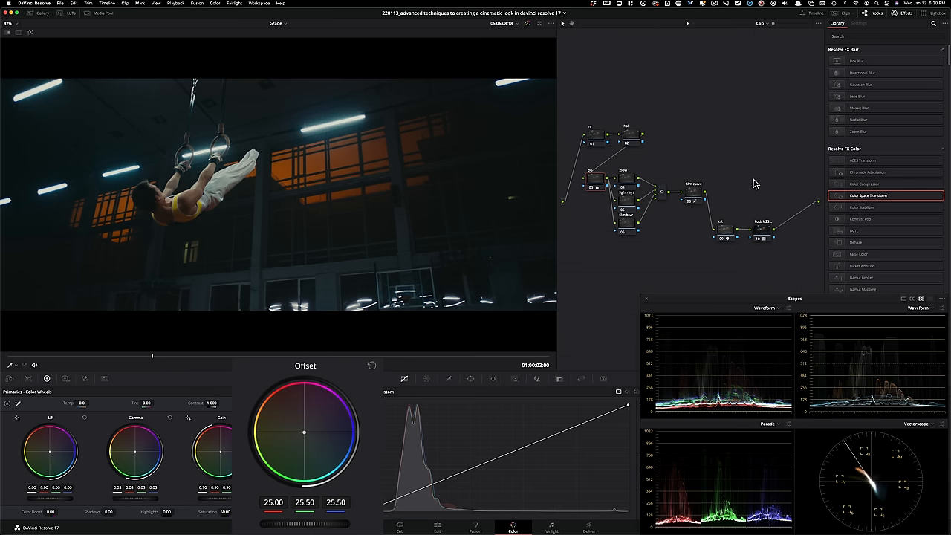
pyautogui.press('cmd+d')
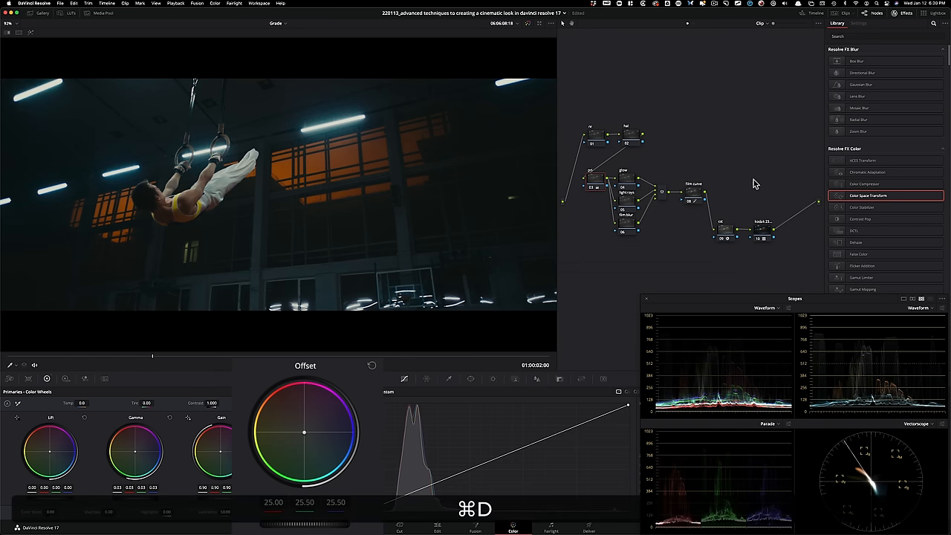
pyautogui.press('cmd+d')
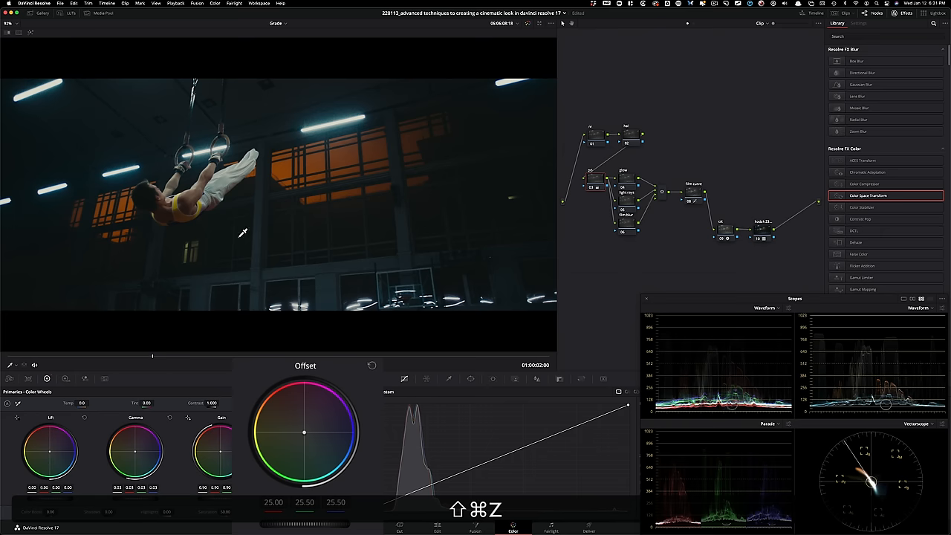
pyautogui.press('cmd+d')
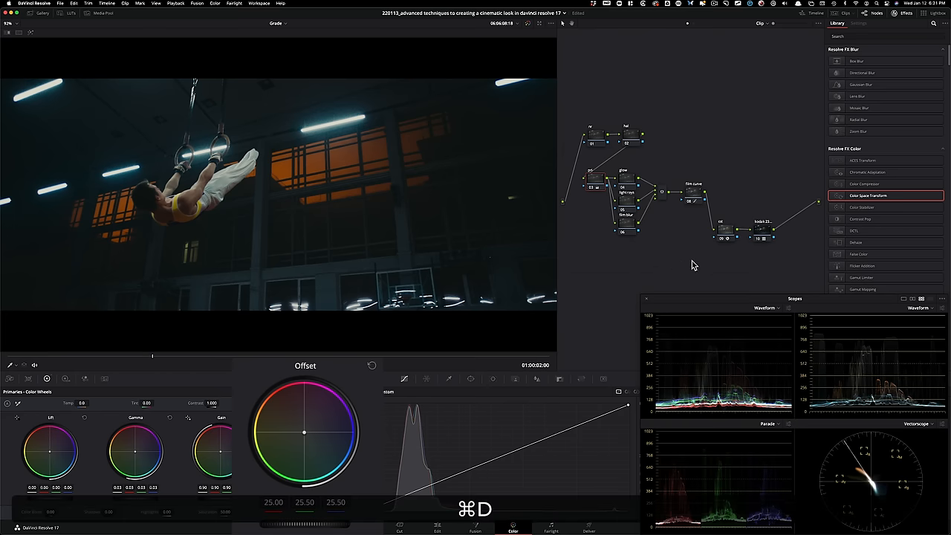
pyautogui.press('cmd+d')
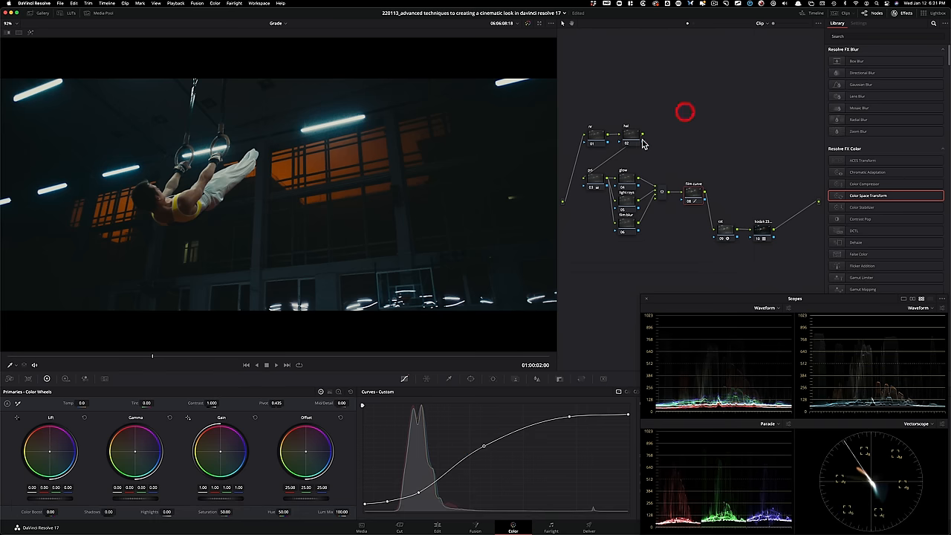
pyautogui.moveTo(595, 127)
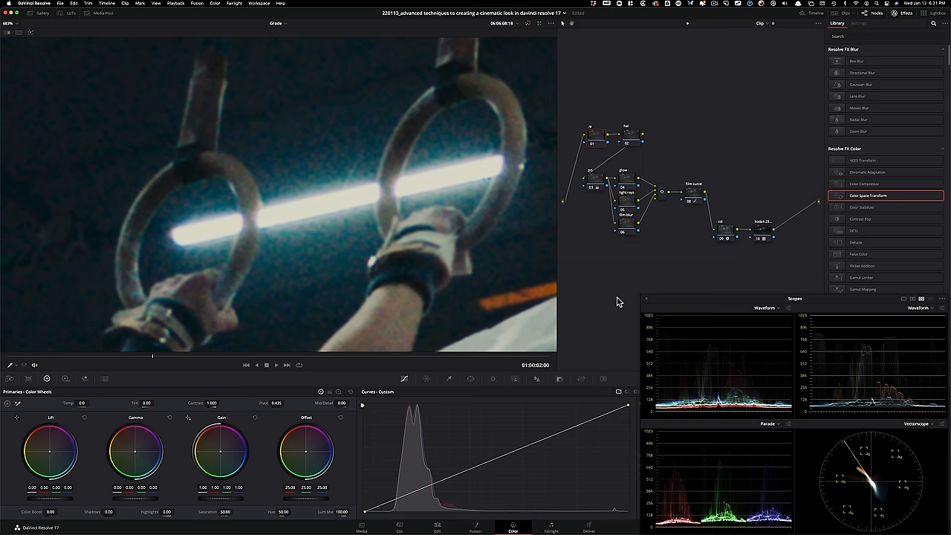
# - On the nr node, set temporal luma/chroma NR 4.7 and spatial chroma 6.8, then toggle to compare
pyautogui.click(105, 379)
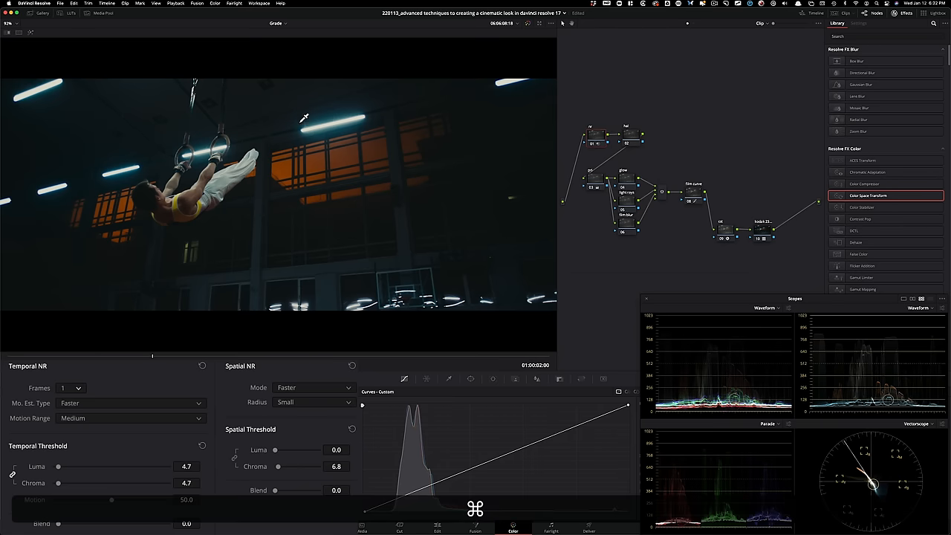
pyautogui.press('cmd+d')
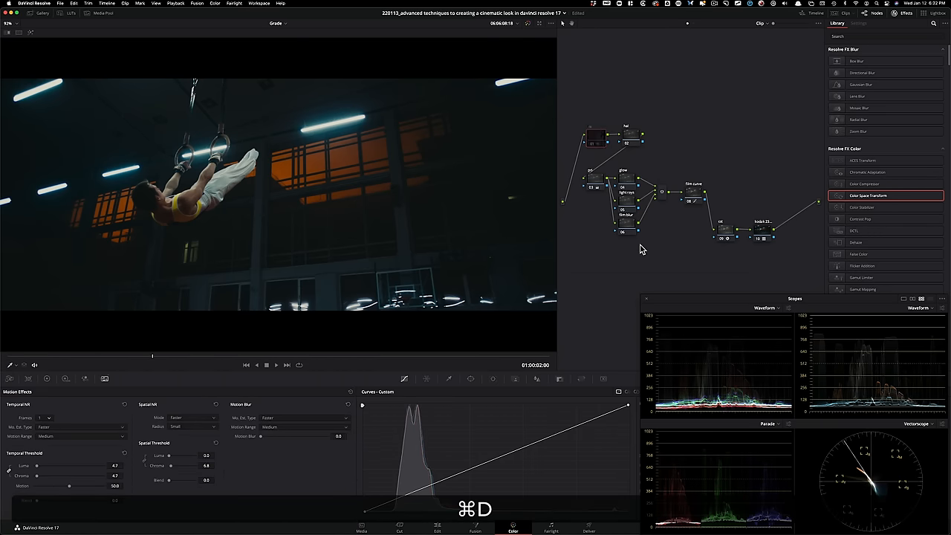
pyautogui.press('cmd+d')
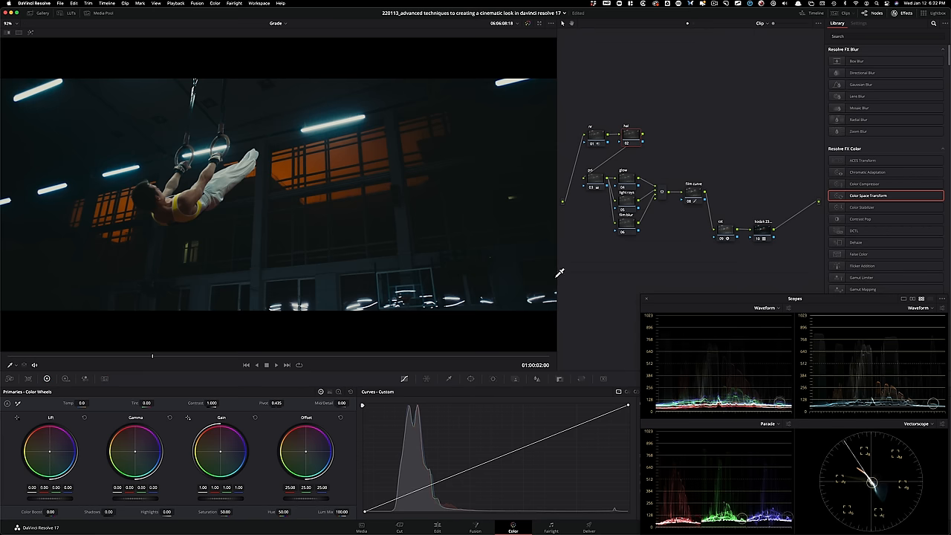
# - Set the glow to Softlight with shine threshold 0, toggling the node to compare
pyautogui.click(626, 176)
pyautogui.write('g')
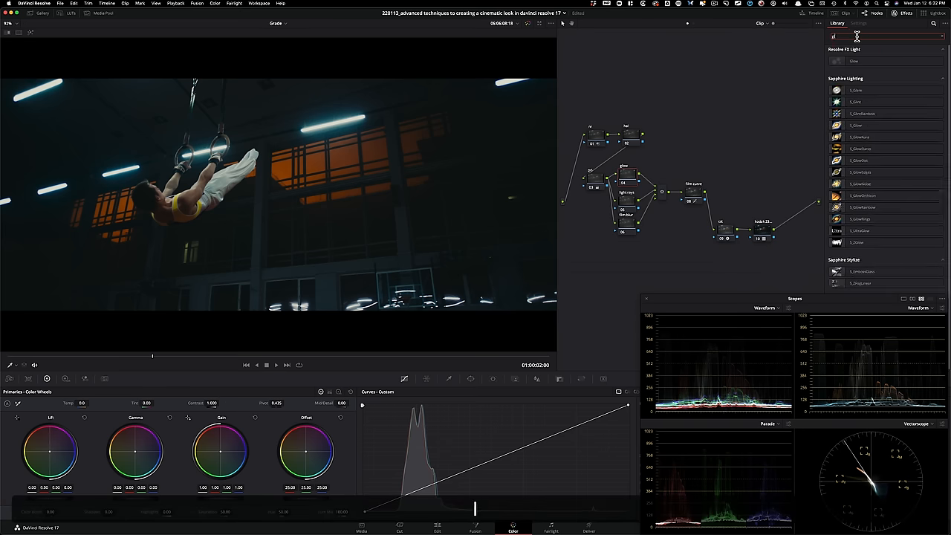
pyautogui.write('low')
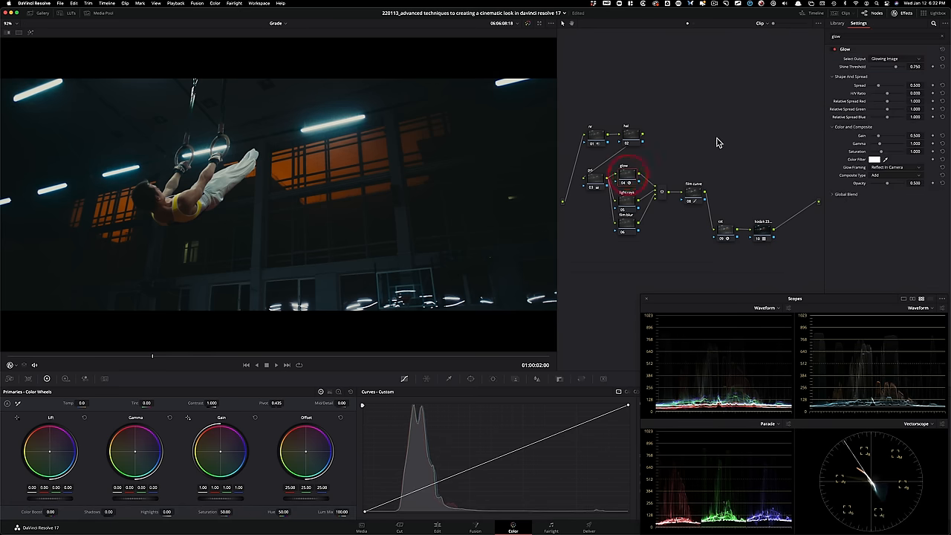
pyautogui.click(899, 175)
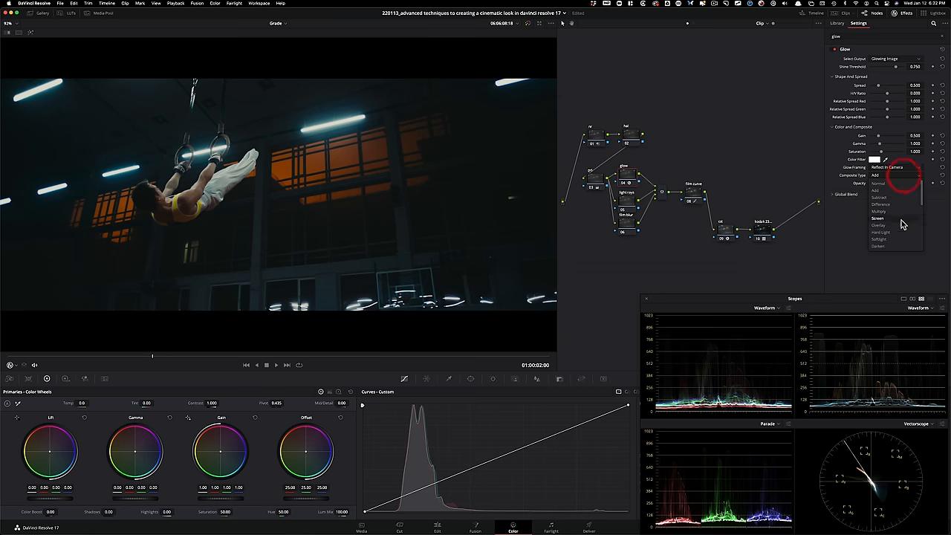
pyautogui.click(879, 239)
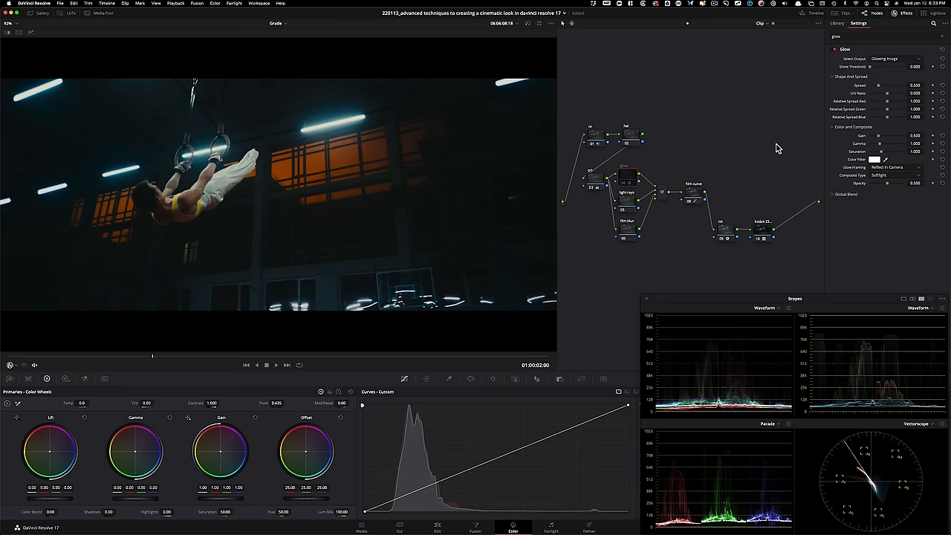
pyautogui.press('cmd+d')
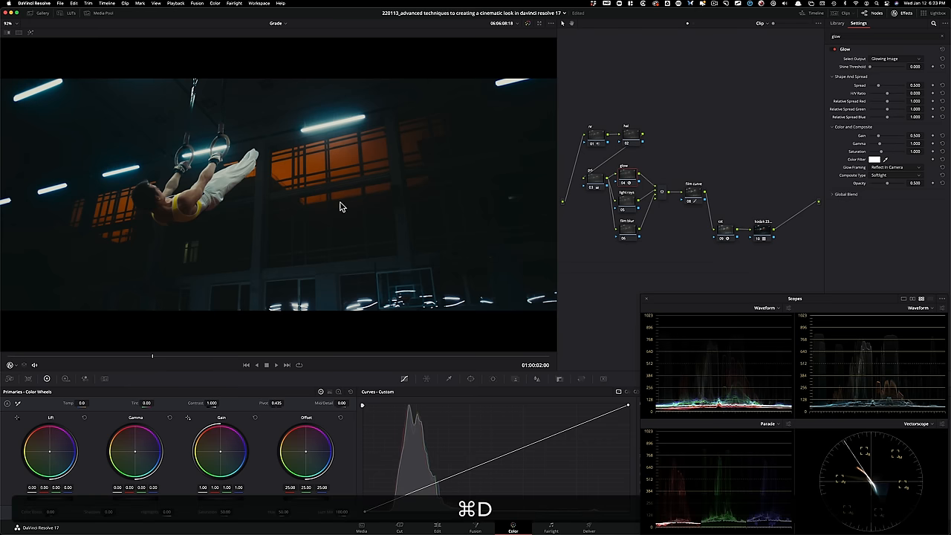
pyautogui.moveTo(301, 220)
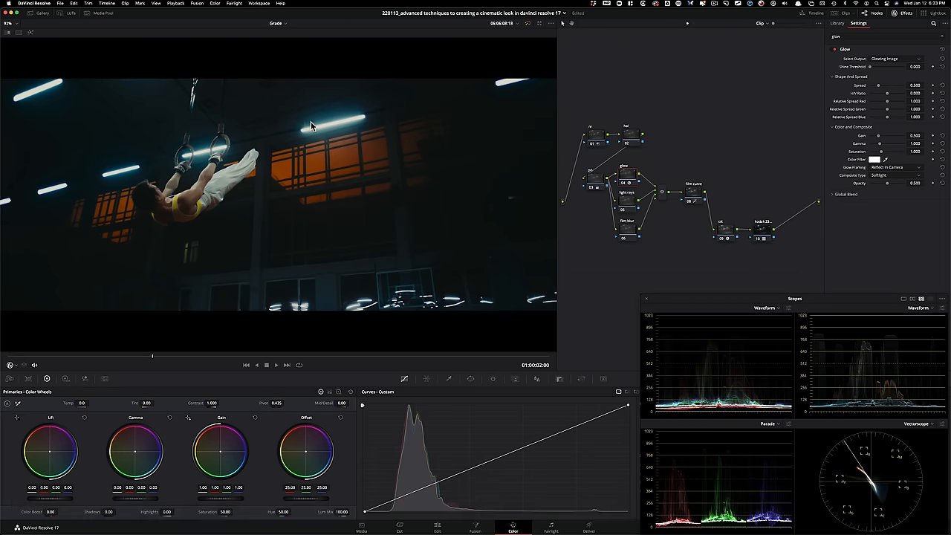
pyautogui.press('cmd+d')
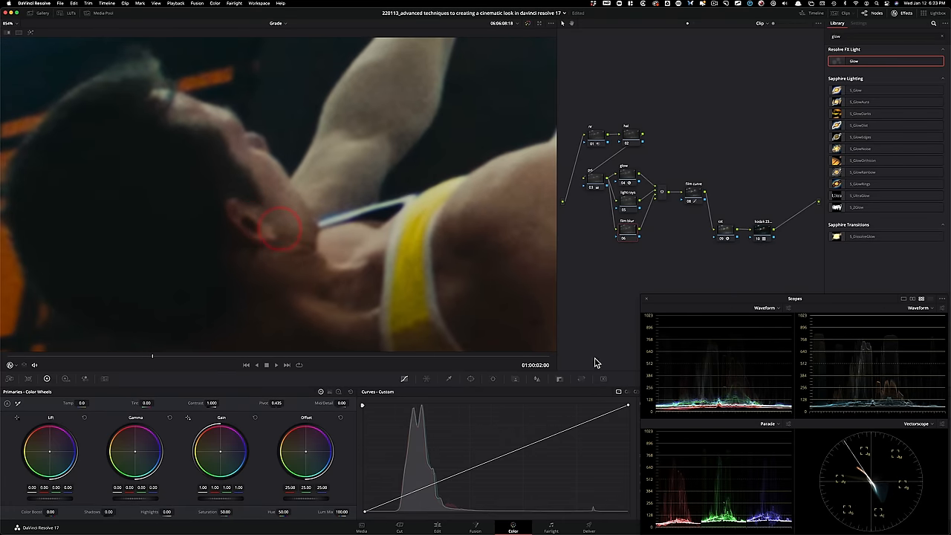
# - Give the film blur node a 0.52 blur radius and clear the library search
pyautogui.click(536, 379)
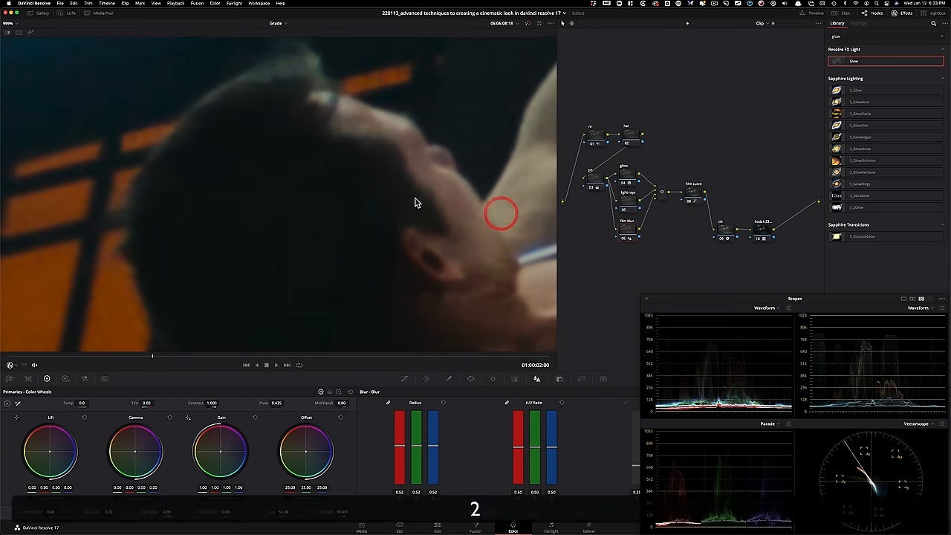
pyautogui.press('cmd+d')
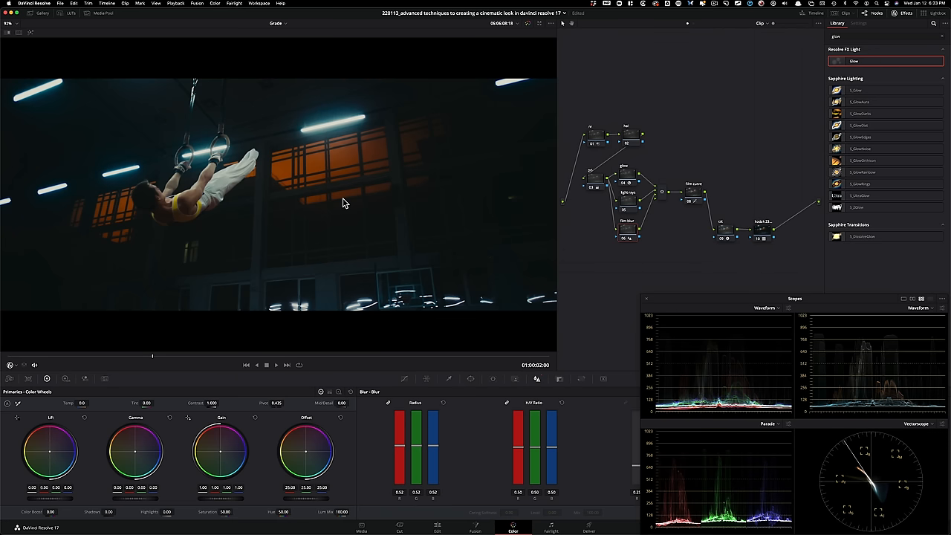
pyautogui.moveTo(292, 246)
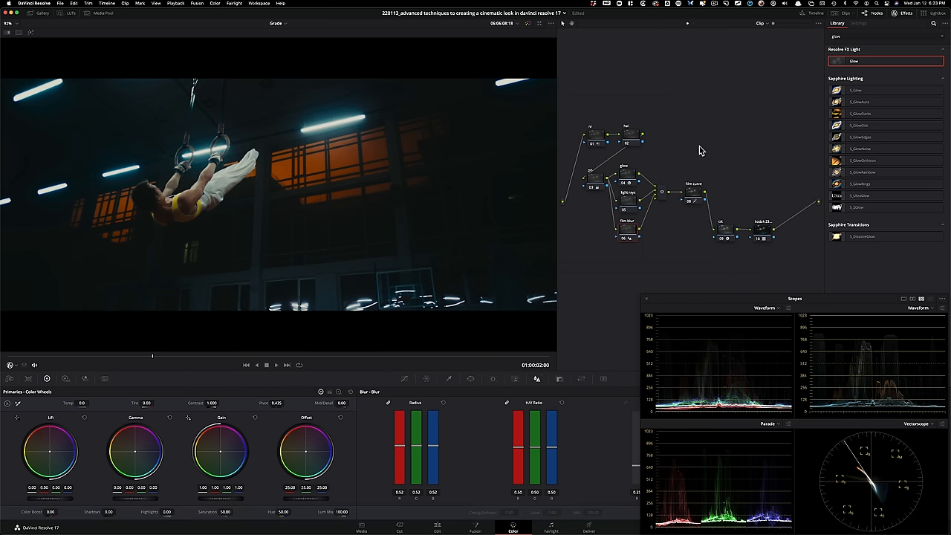
pyautogui.click(405, 379)
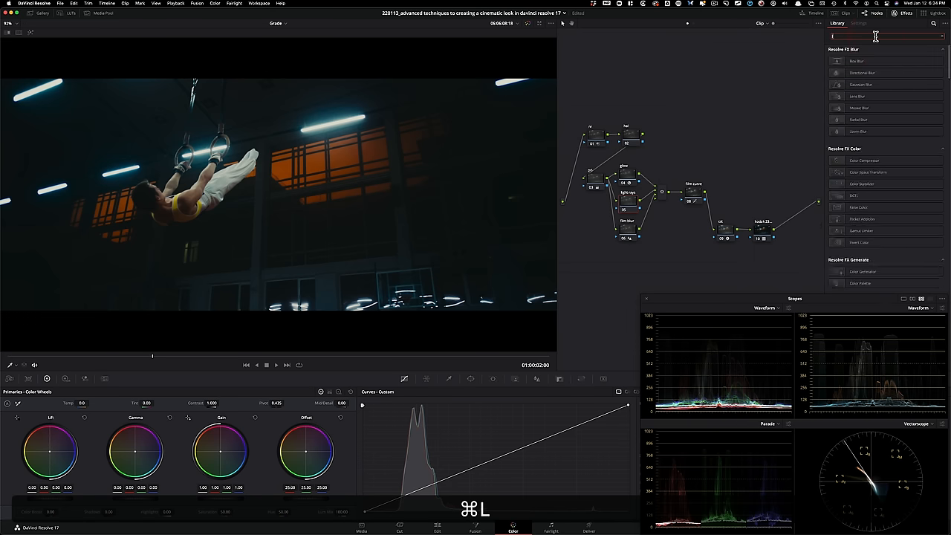
# - Apply Light Rays at a -30 angle with length 1.0 and softness about 0.1
pyautogui.write('light')
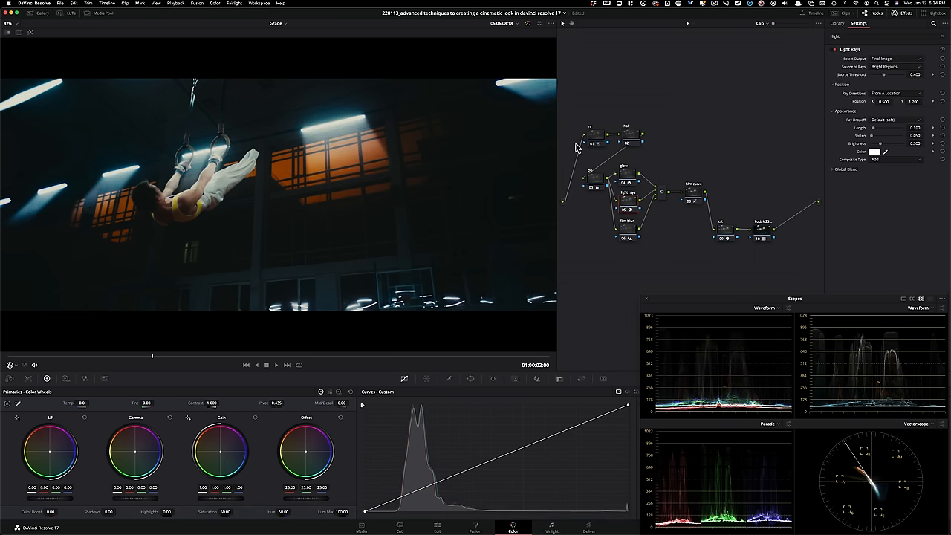
pyautogui.moveTo(713, 150)
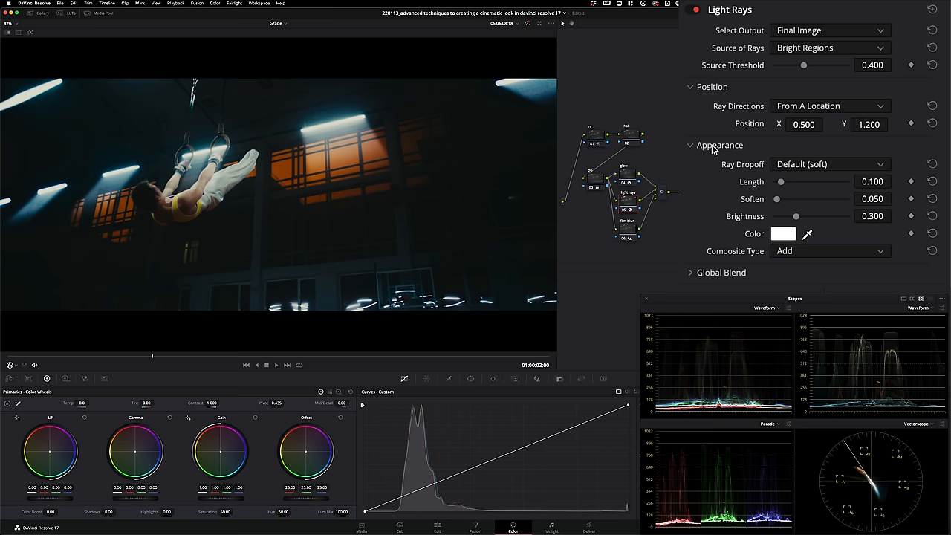
pyautogui.click(828, 105)
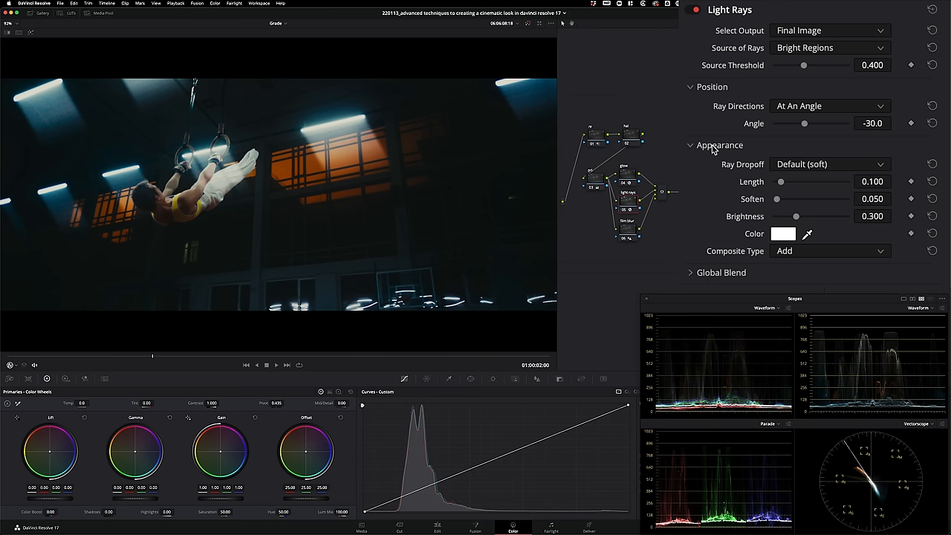
pyautogui.moveTo(780, 181); pyautogui.dragTo(802, 182)
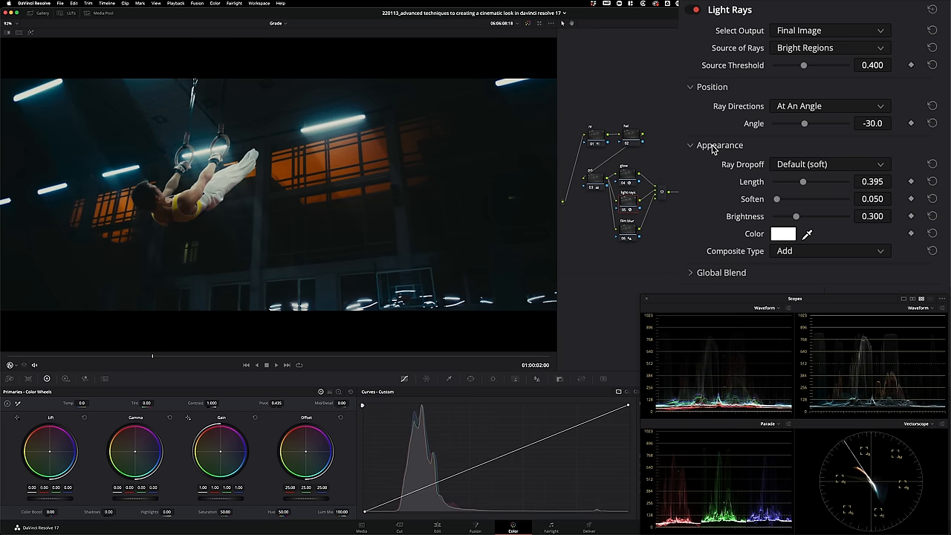
pyautogui.moveTo(802, 181); pyautogui.dragTo(847, 181)
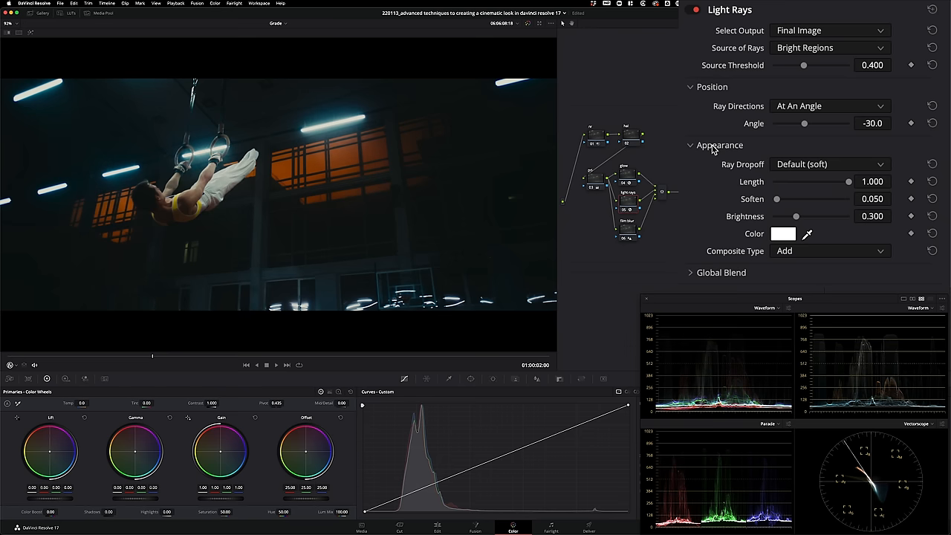
pyautogui.moveTo(777, 198); pyautogui.dragTo(783, 198)
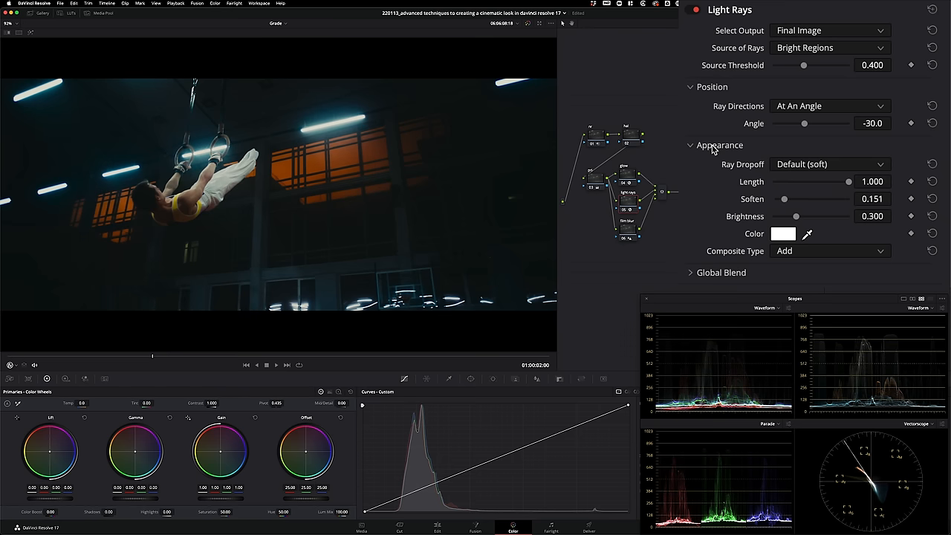
pyautogui.moveTo(788, 199); pyautogui.dragTo(782, 198)
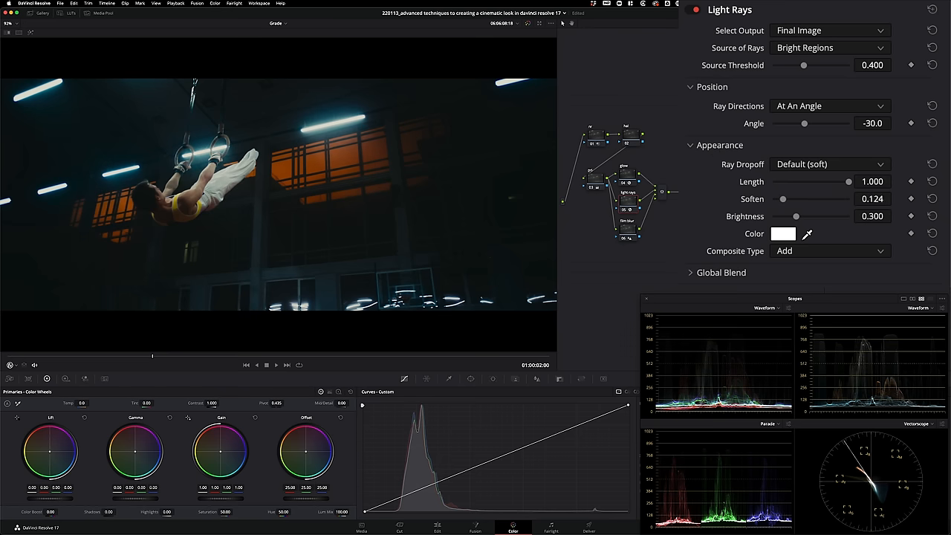
pyautogui.moveTo(782, 198); pyautogui.dragTo(781, 199)
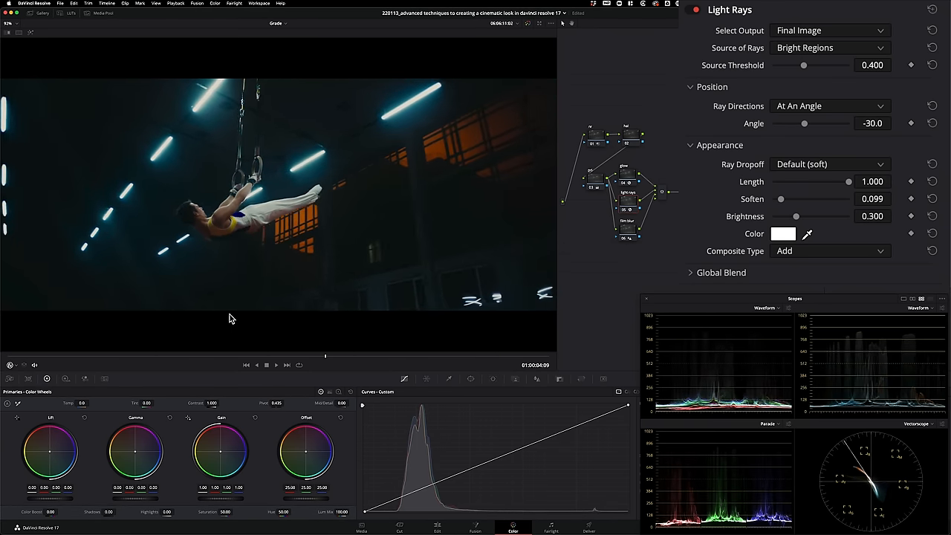
# - Play the clip to review the light rays, then search the effects library for 'hal'
pyautogui.press('cmd+d')
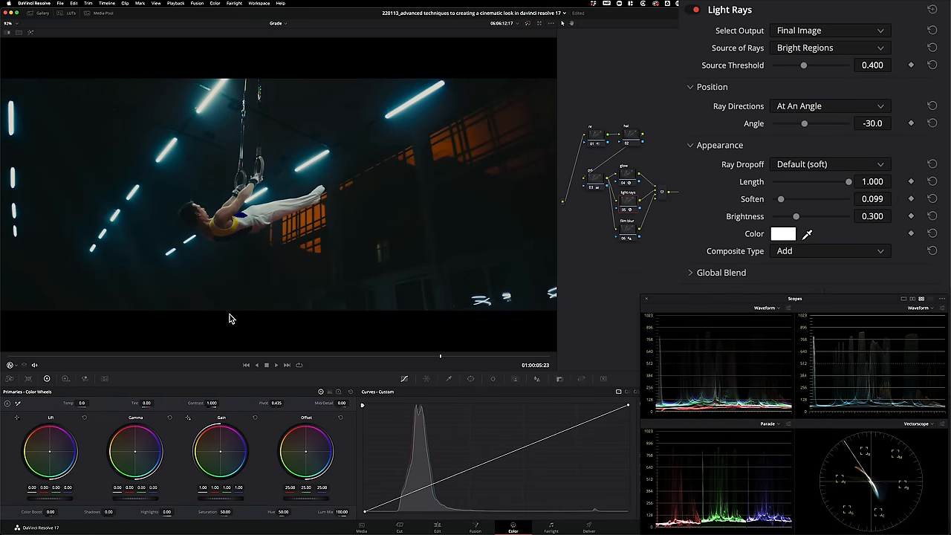
pyautogui.click(224, 355)
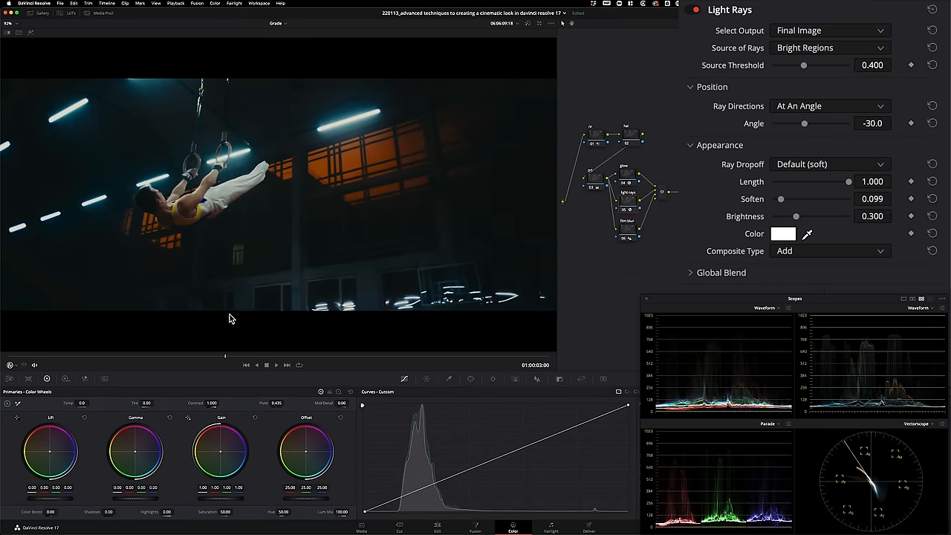
pyautogui.press('cmd+d')
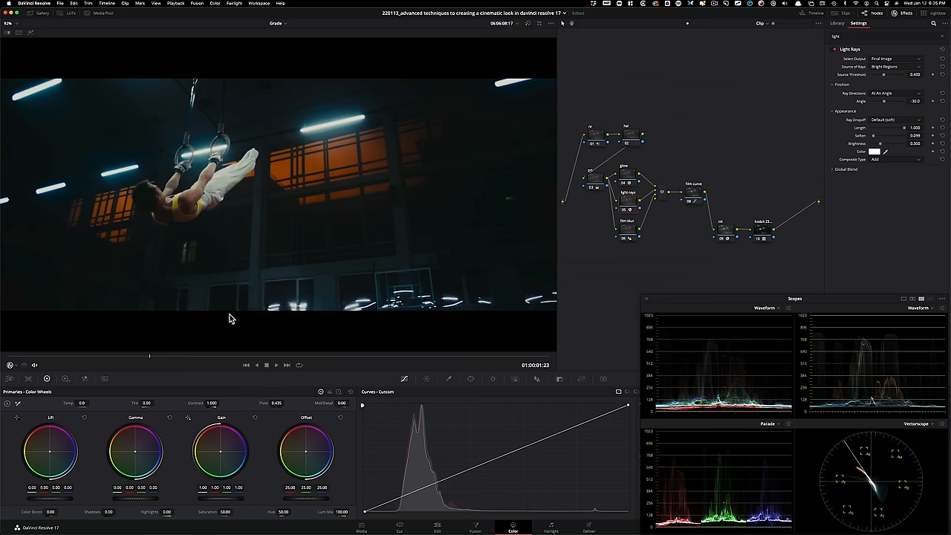
pyautogui.press('cmd+d')
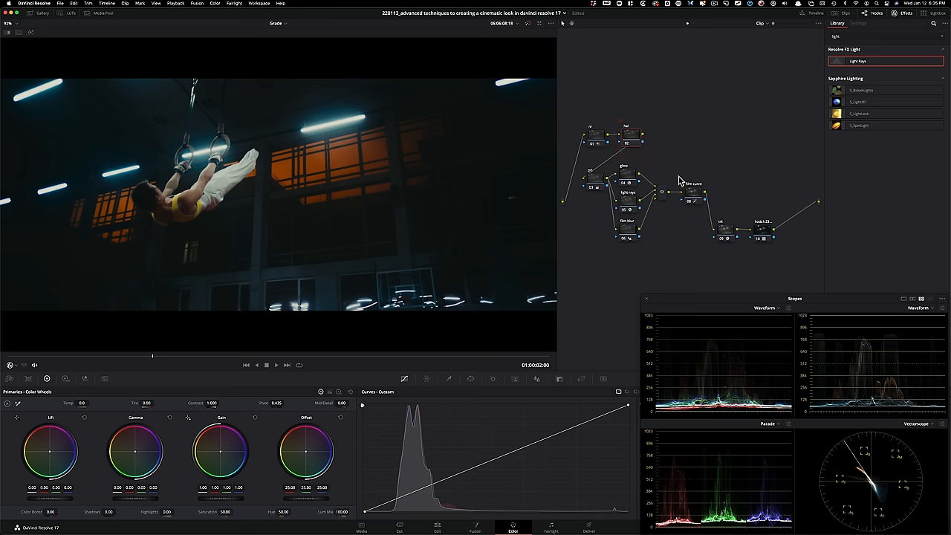
pyautogui.moveTo(636, 251)
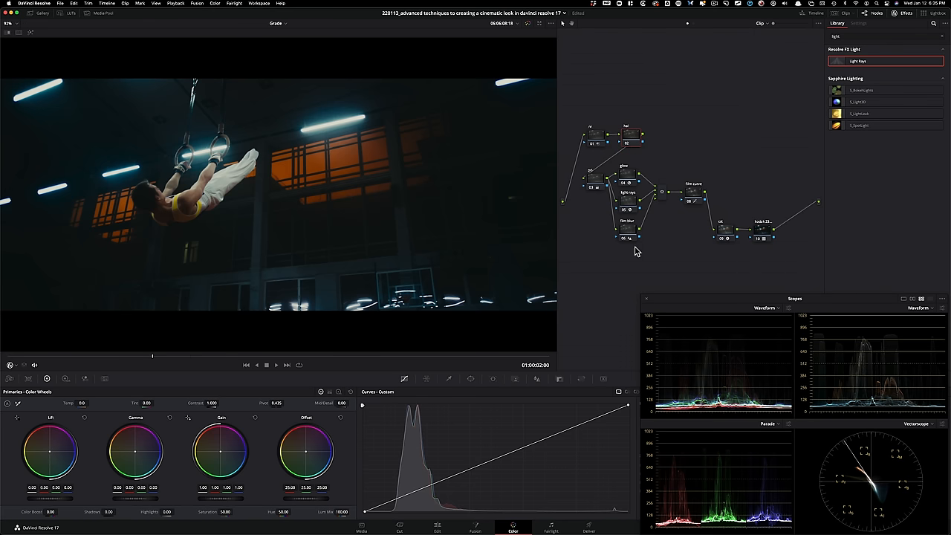
pyautogui.moveTo(628, 205)
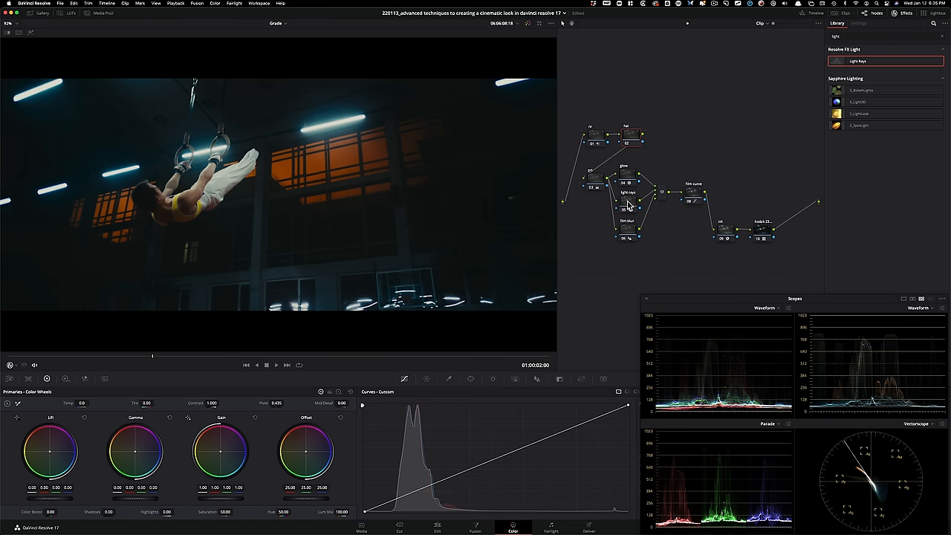
pyautogui.moveTo(713, 81)
pyautogui.write('hal')
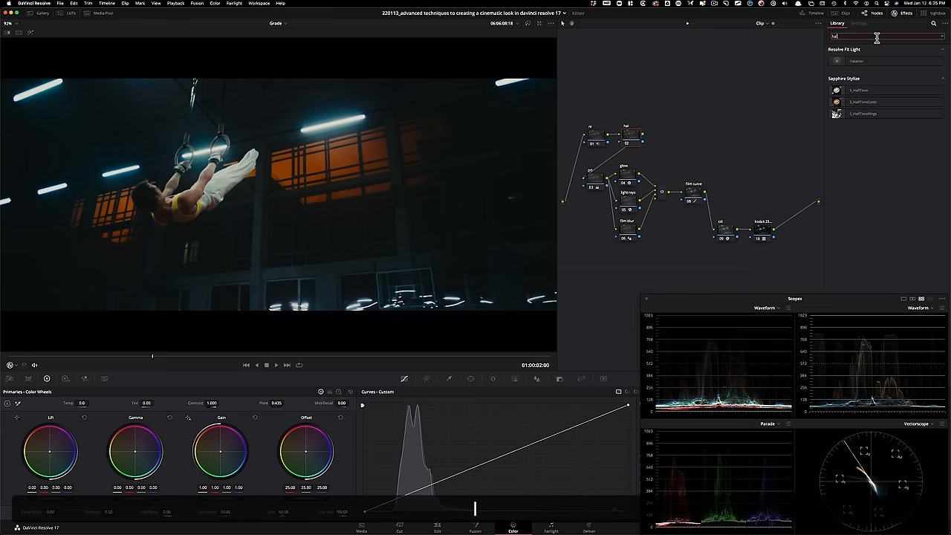
pyautogui.click(856, 60)
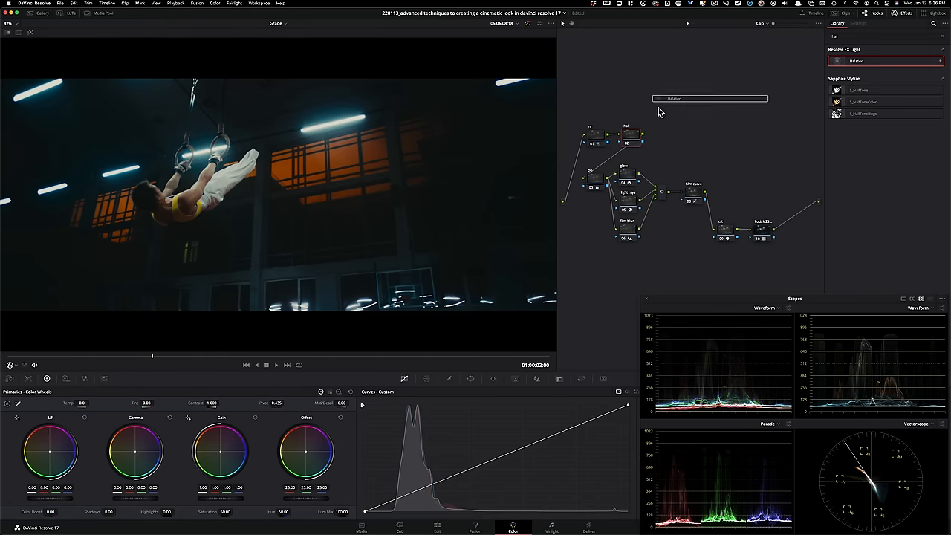
pyautogui.click(858, 23)
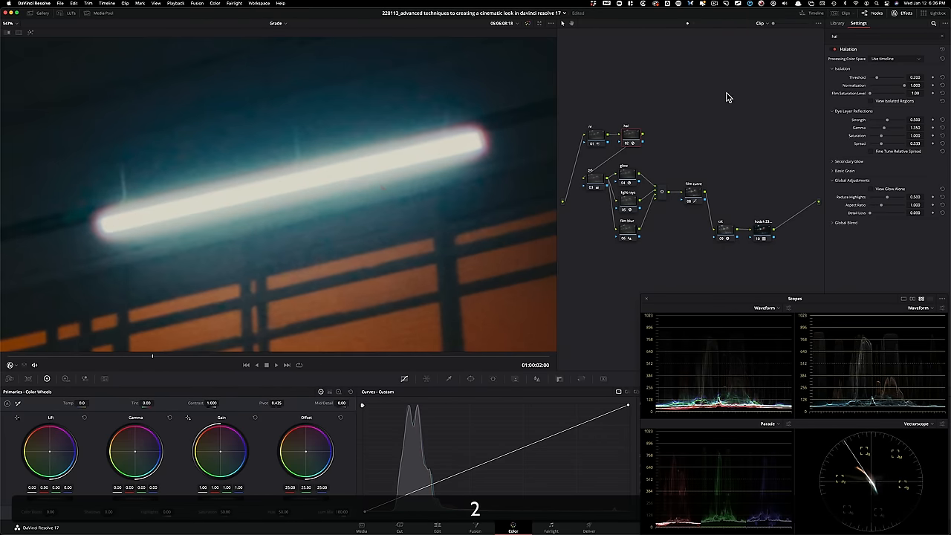
pyautogui.press('cmd+d')
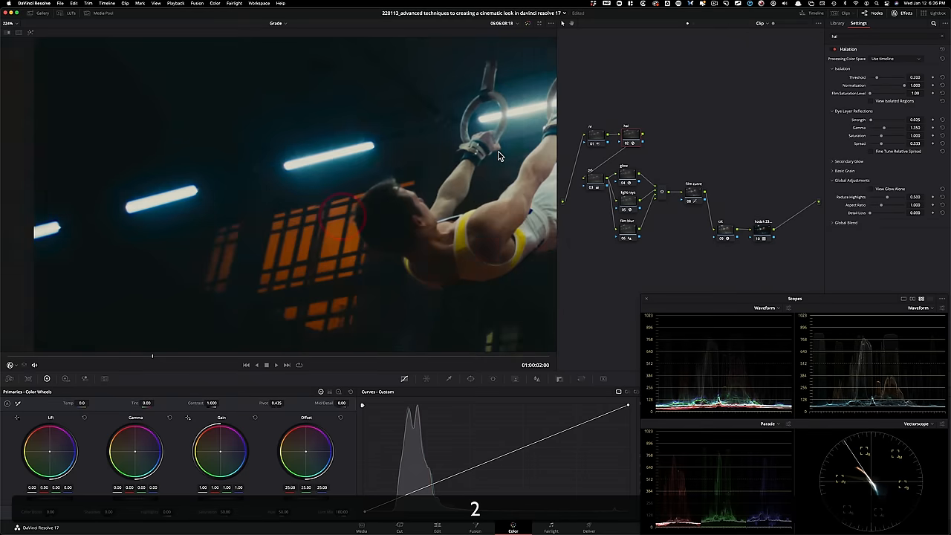
pyautogui.press('cmd+d')
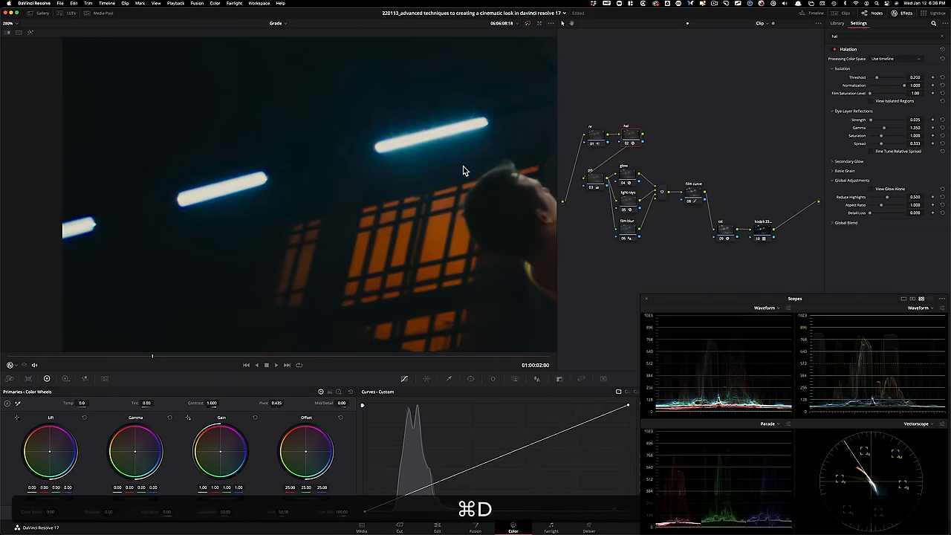
pyautogui.moveTo(501, 163)
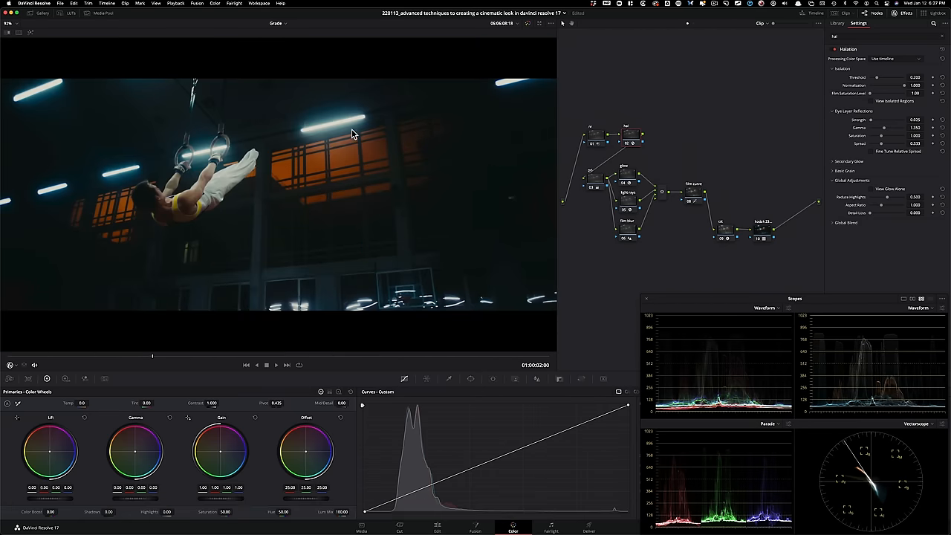
pyautogui.press('cmd+d')
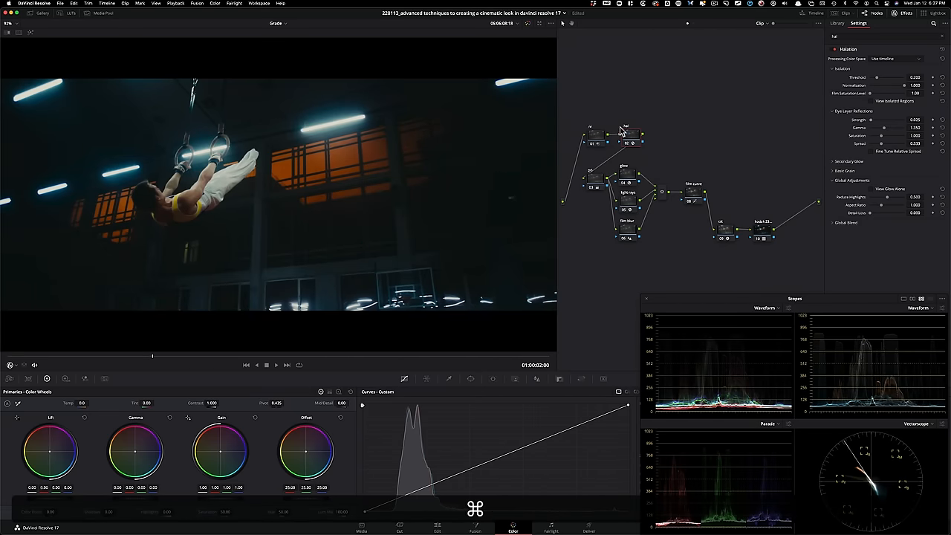
pyautogui.press('cmd+d')
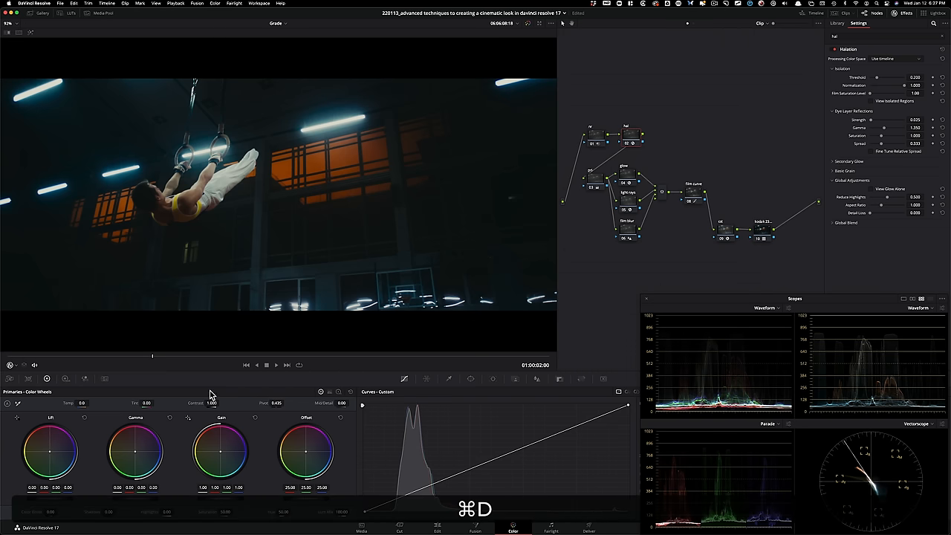
pyautogui.press('cmd+d')
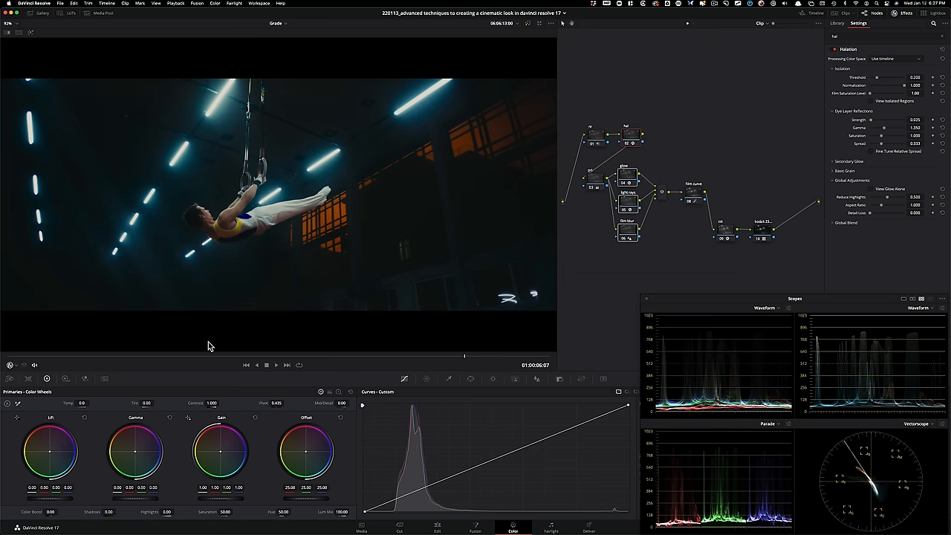
pyautogui.press('cmd+d')
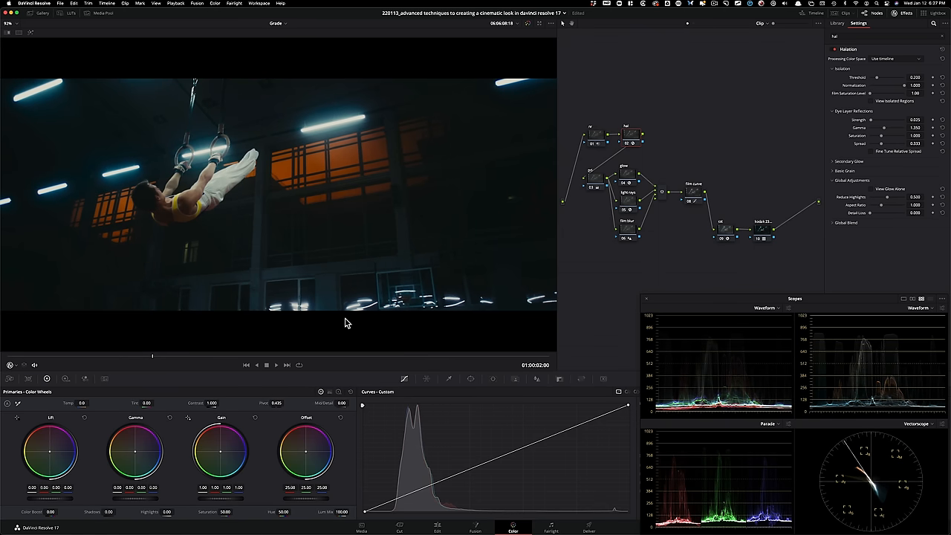
pyautogui.moveTo(692, 139)
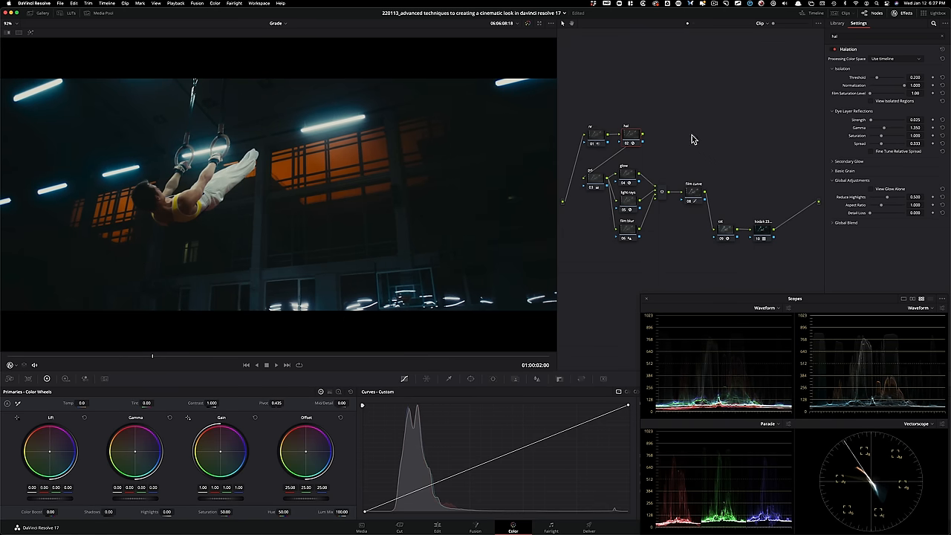
pyautogui.moveTo(766, 253)
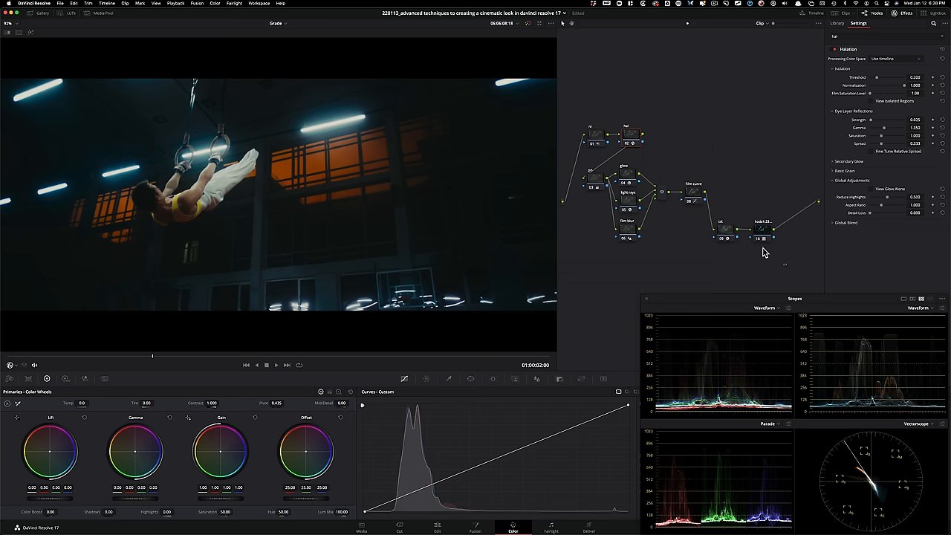
pyautogui.press('cmd+d')
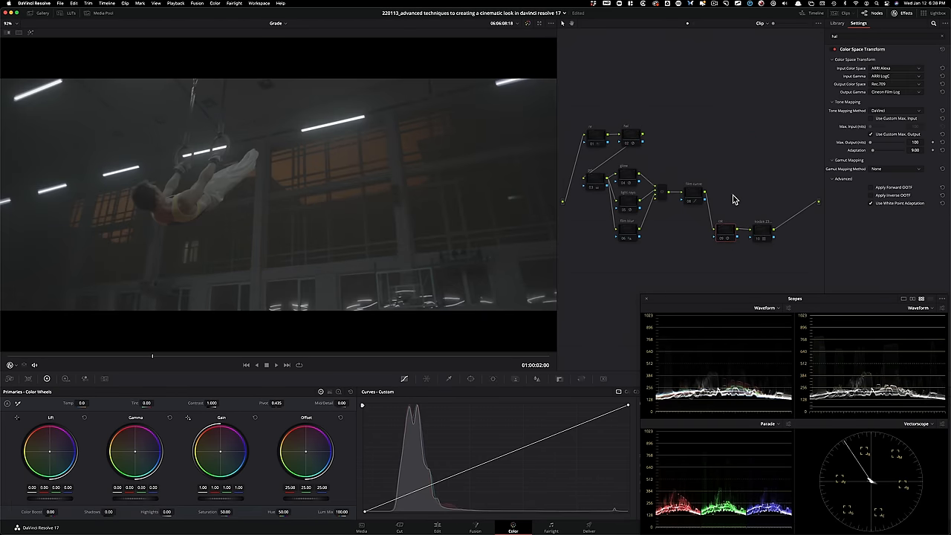
pyautogui.click(762, 234)
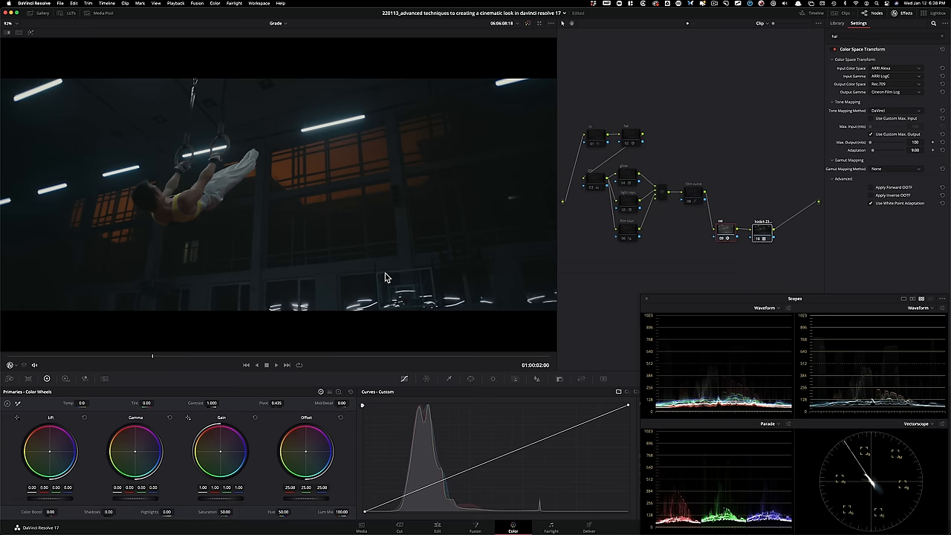
pyautogui.moveTo(713, 265)
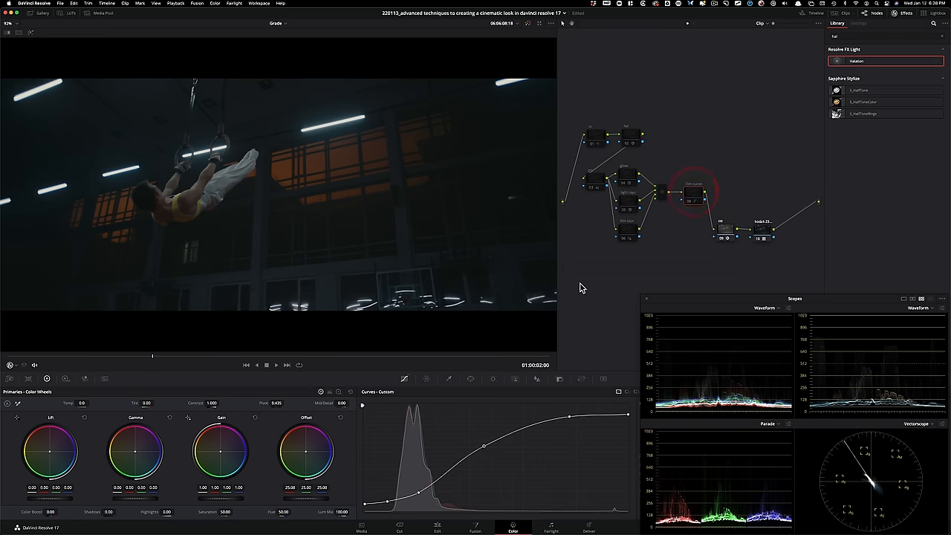
pyautogui.press('cmd+d')
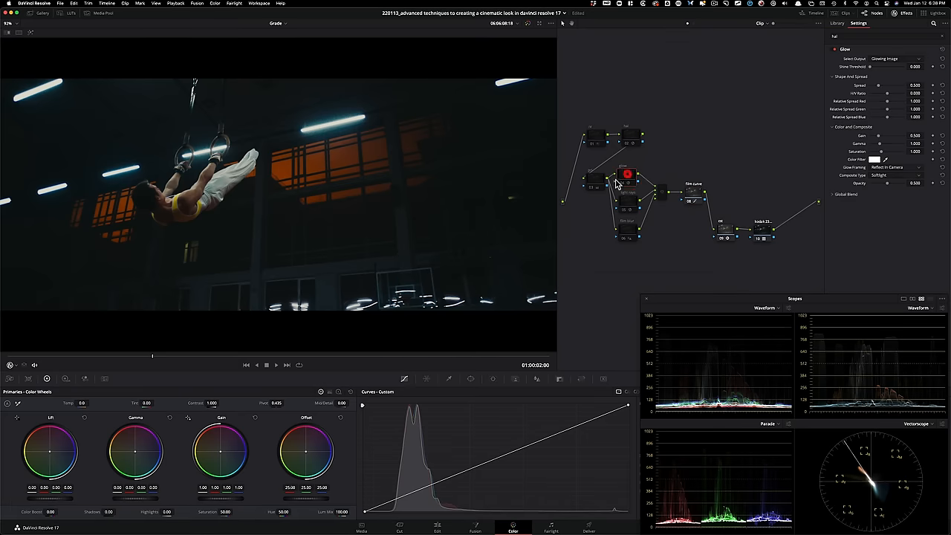
pyautogui.press('cmd+d')
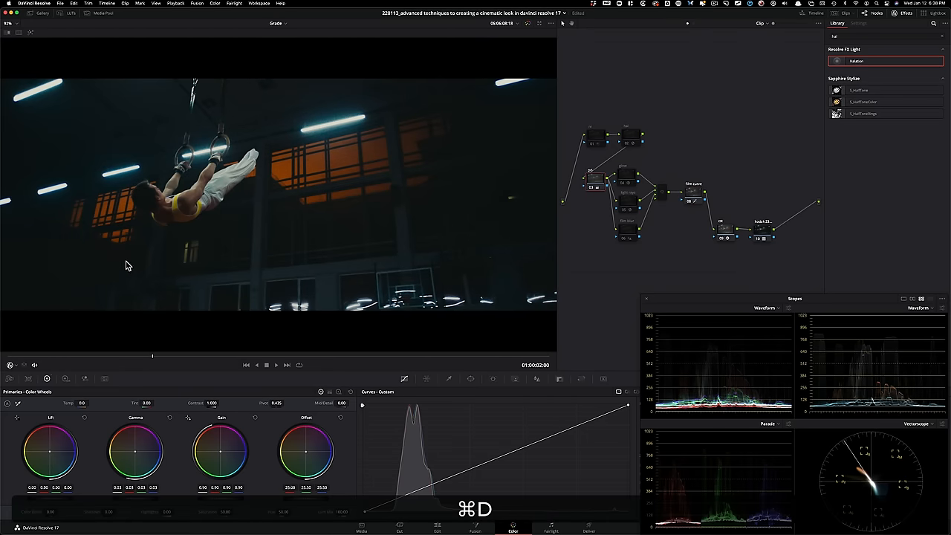
pyautogui.moveTo(332, 309)
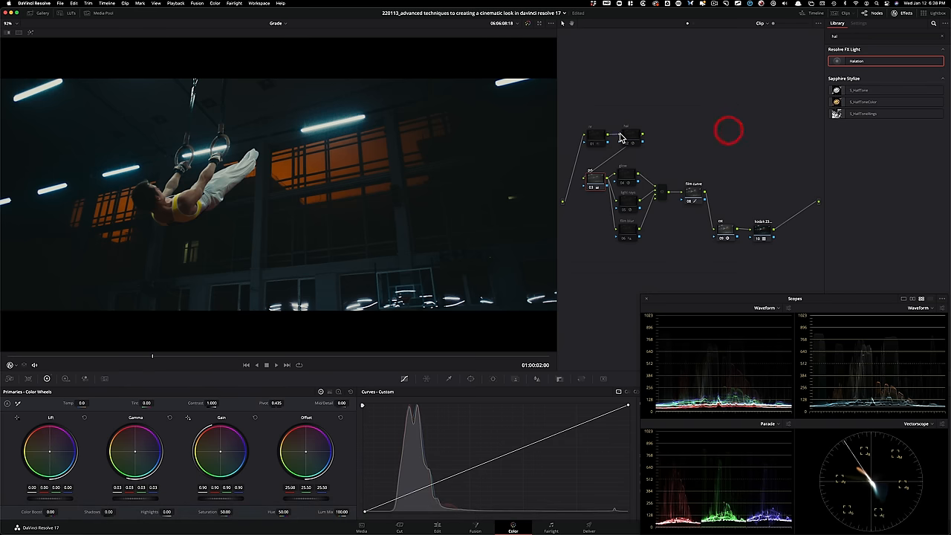
pyautogui.click(622, 176)
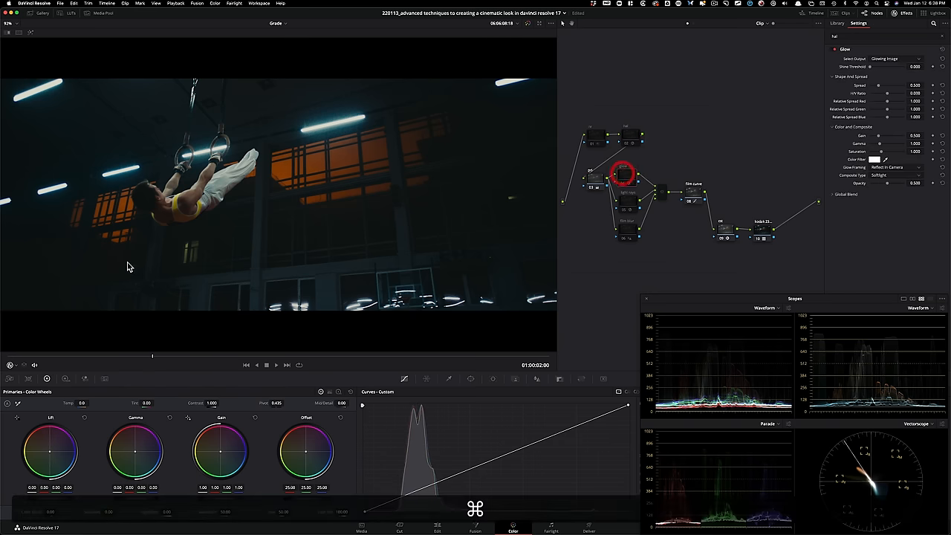
pyautogui.press('cmd+d')
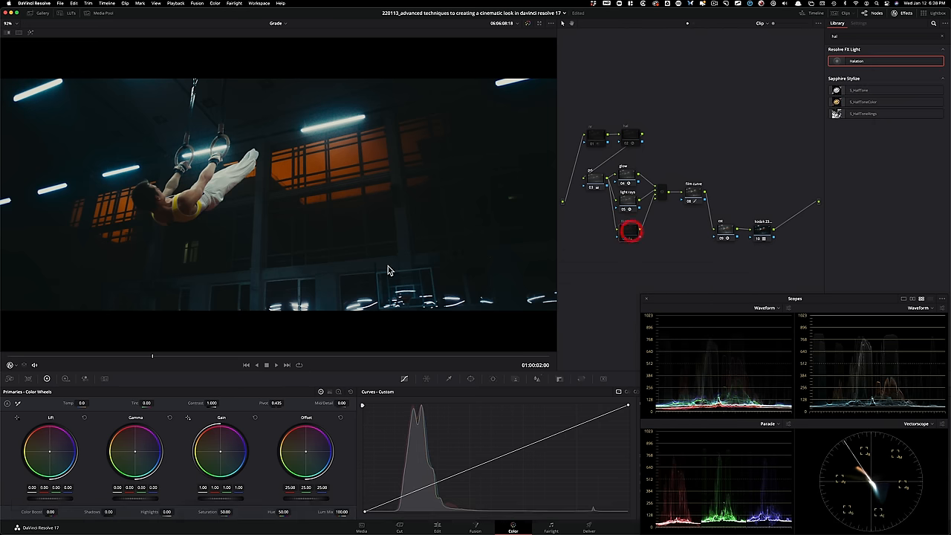
pyautogui.press('cmd+d')
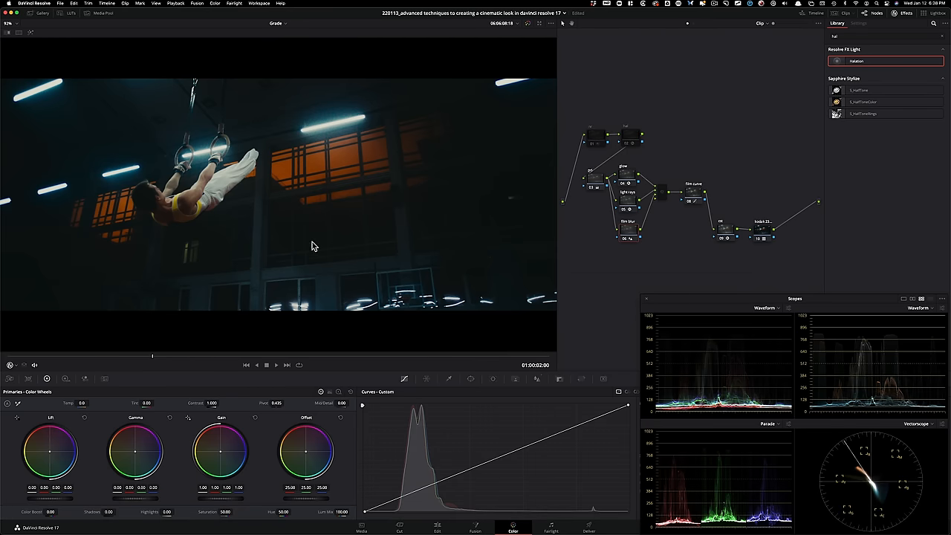
pyautogui.moveTo(610, 123)
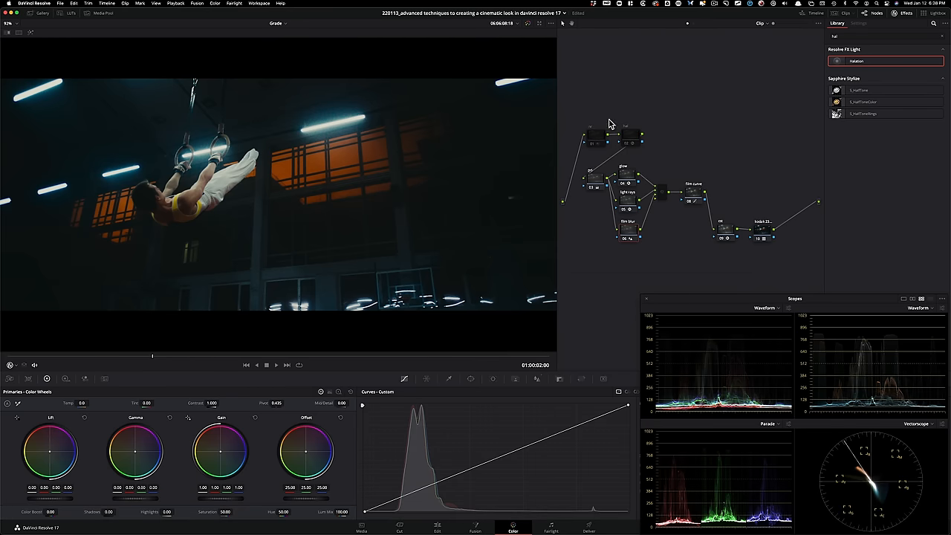
pyautogui.press('cmd+d')
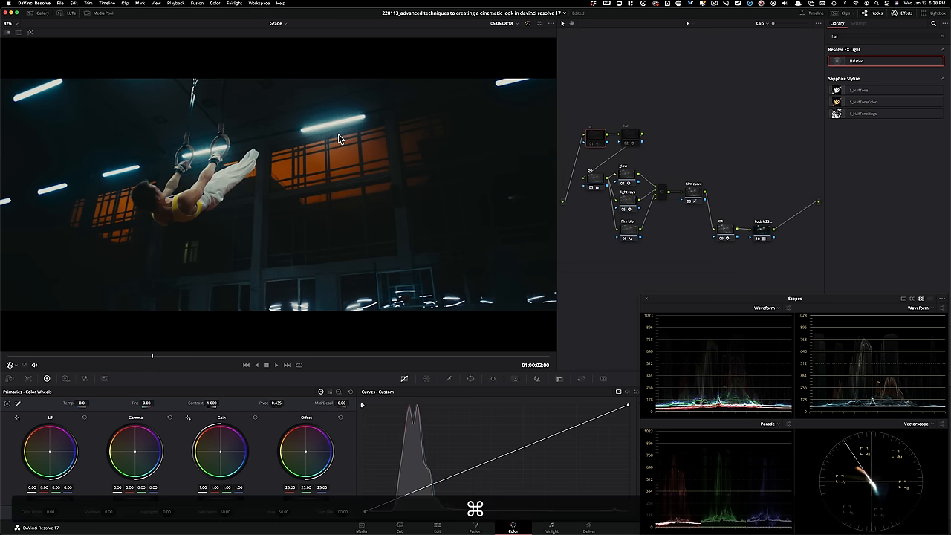
pyautogui.press('cmd+d')
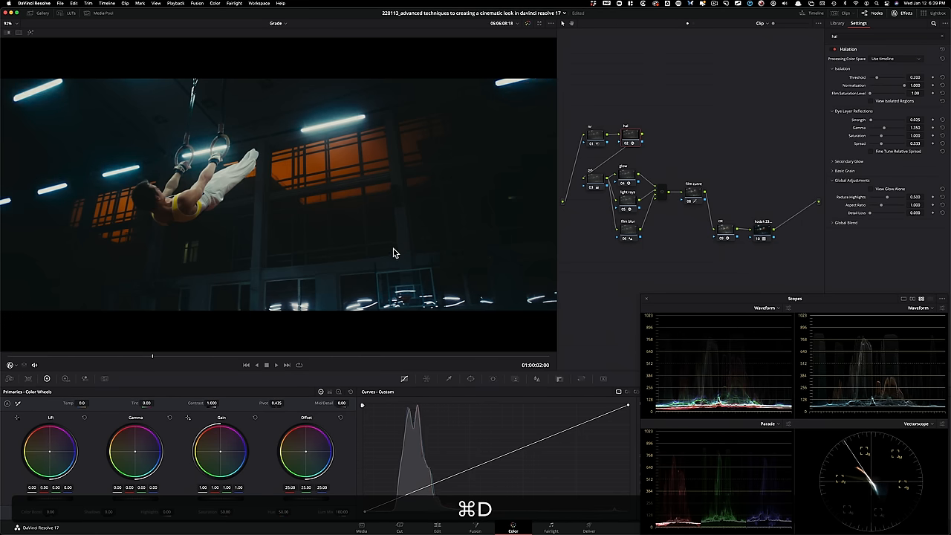
pyautogui.press('cmd+d')
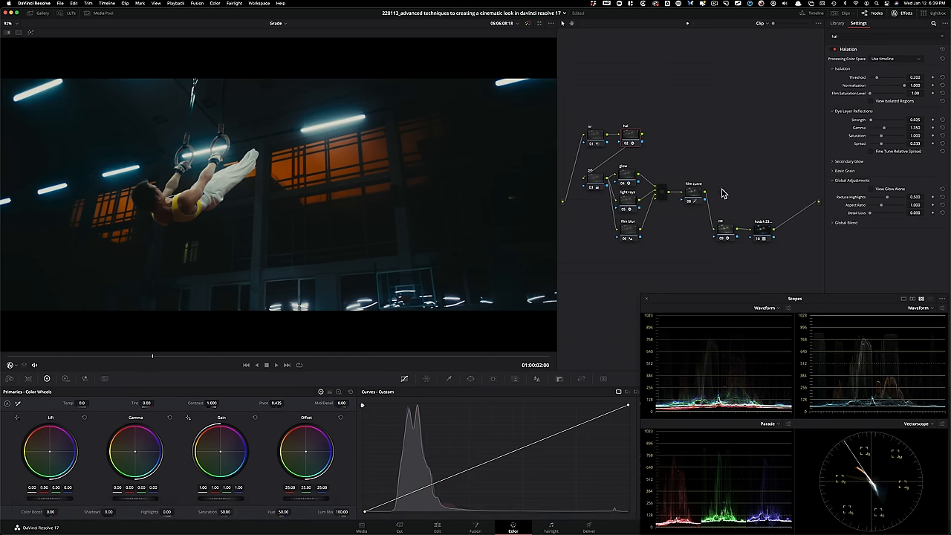
pyautogui.press('cmd+d')
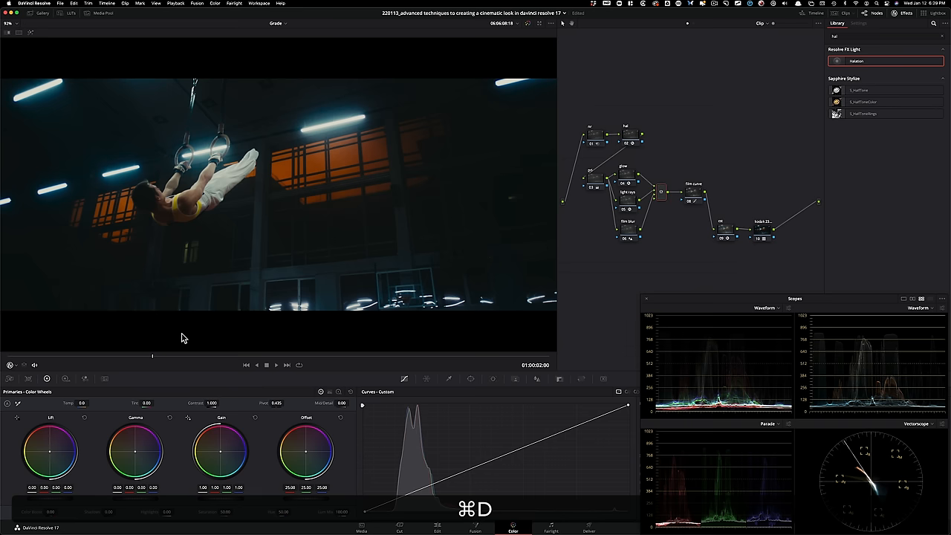